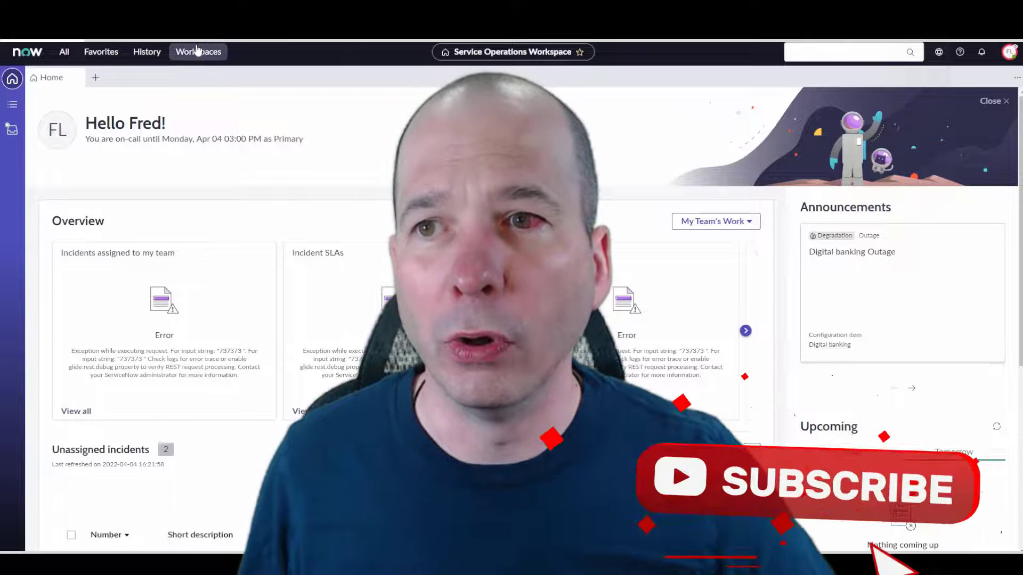
- Switch the home overview from My Team's Work to My Work
left_click(198, 51)
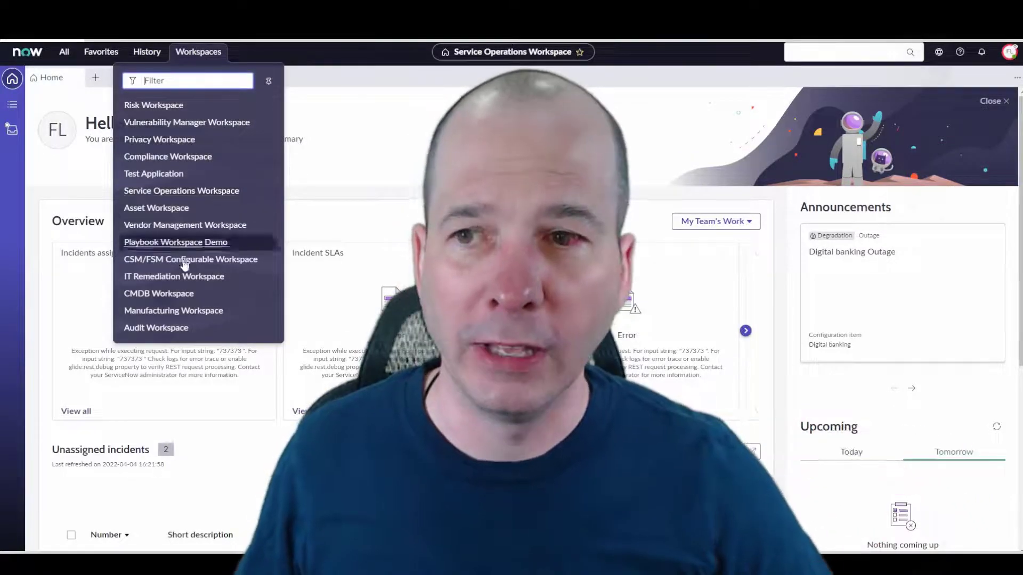
mouse_move(190, 314)
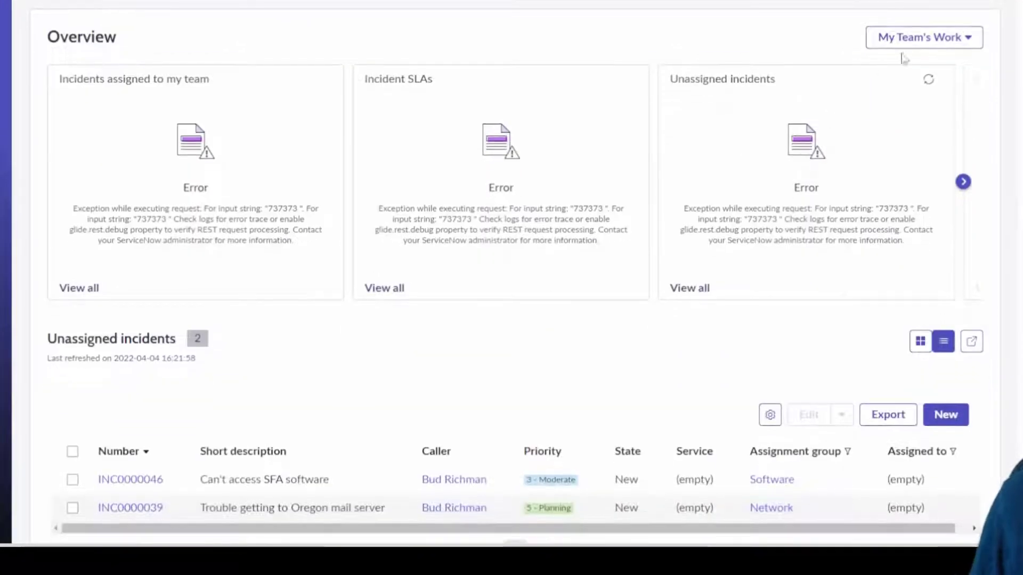
left_click(933, 36)
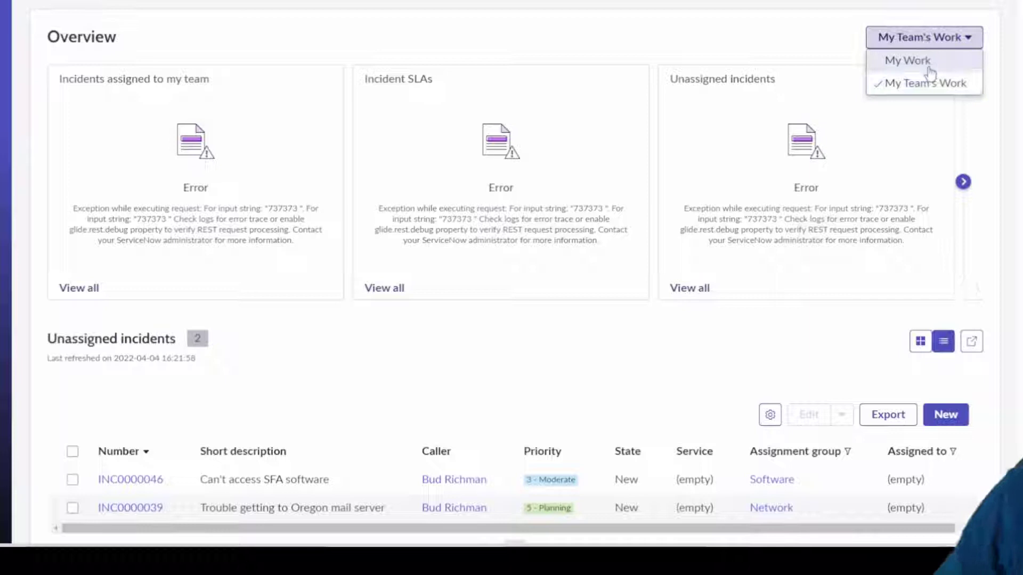
left_click(907, 59)
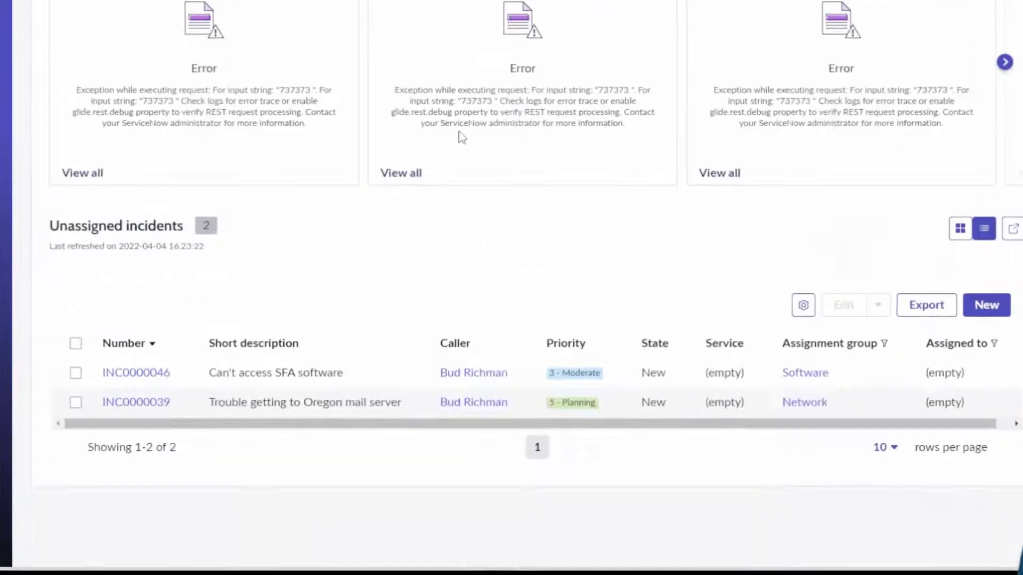
- Show all incident SLAs in the list below the overview
scroll("down", 3)
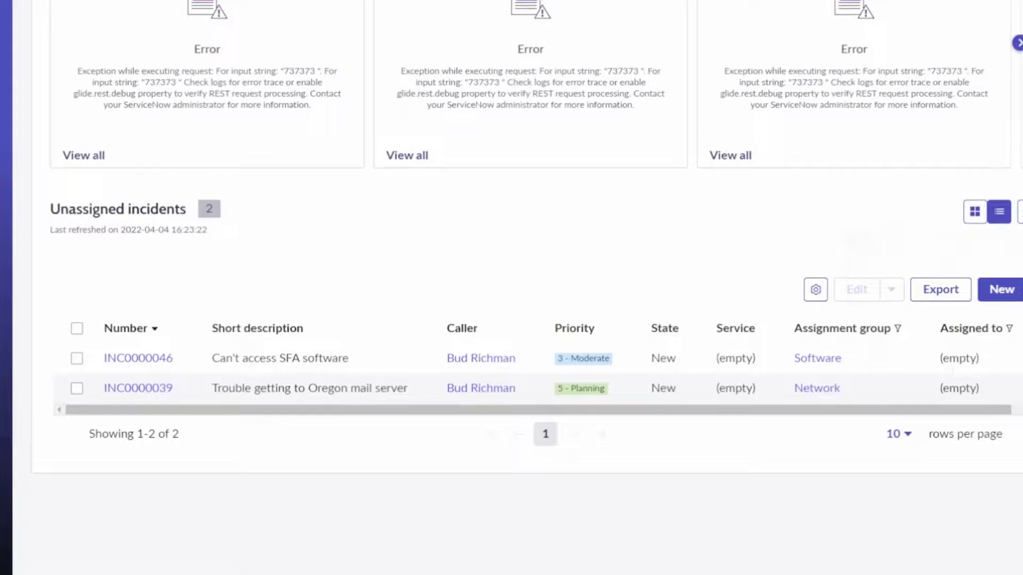
left_click(407, 155)
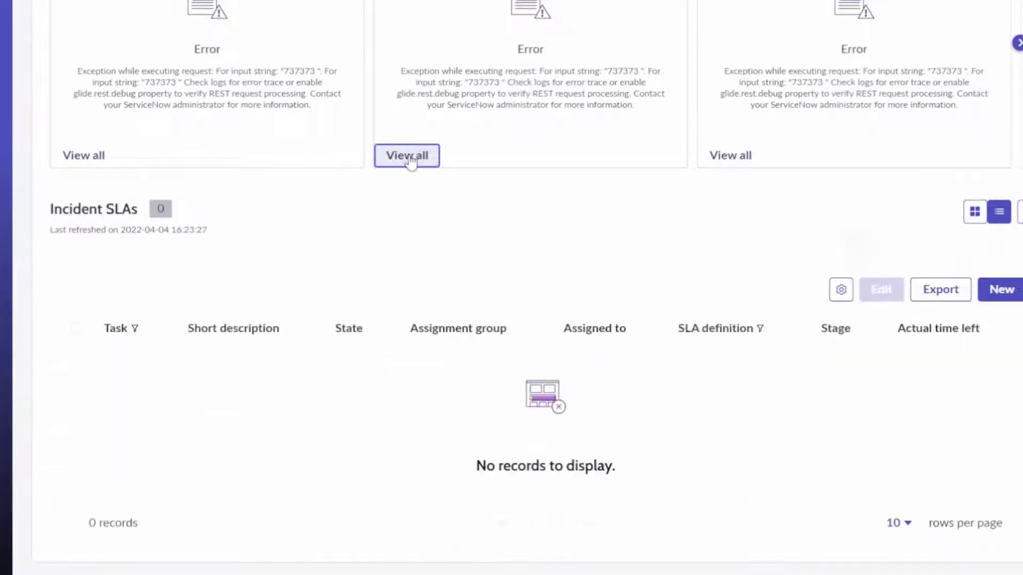
mouse_move(347, 133)
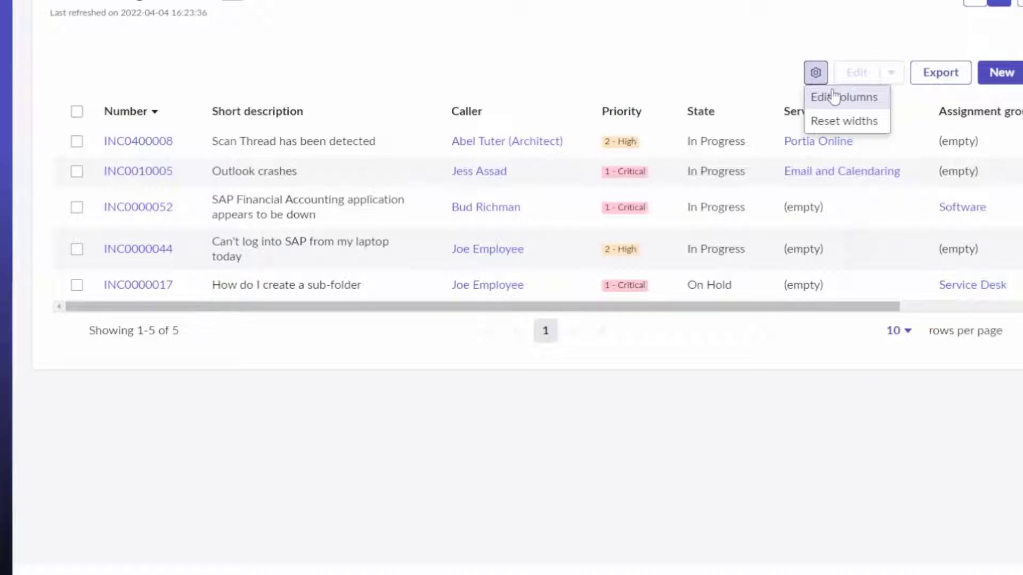
- Review the incident list's column settings unchanged, then pop the assigned incidents into their own tab
left_click(843, 95)
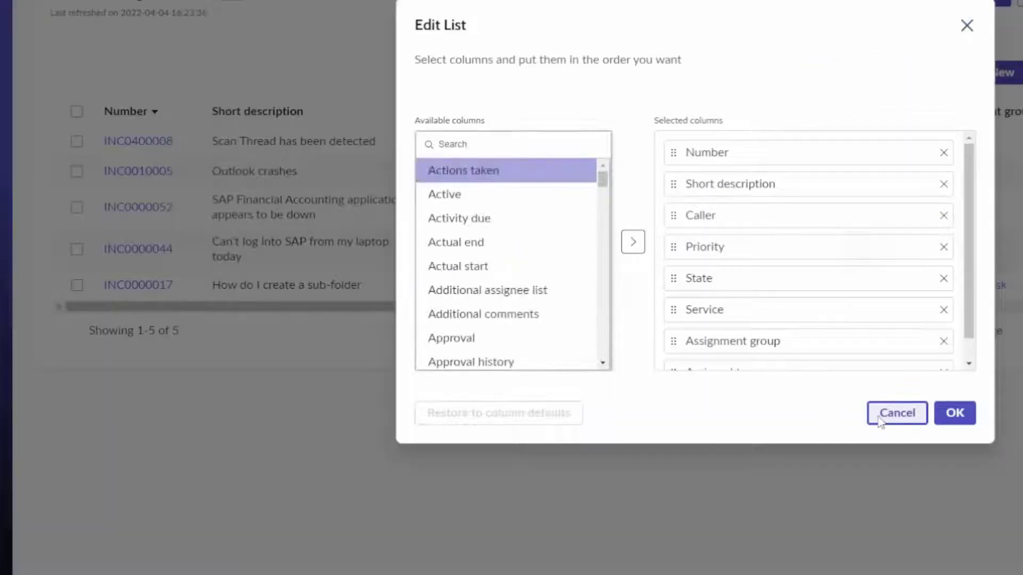
left_click(898, 413)
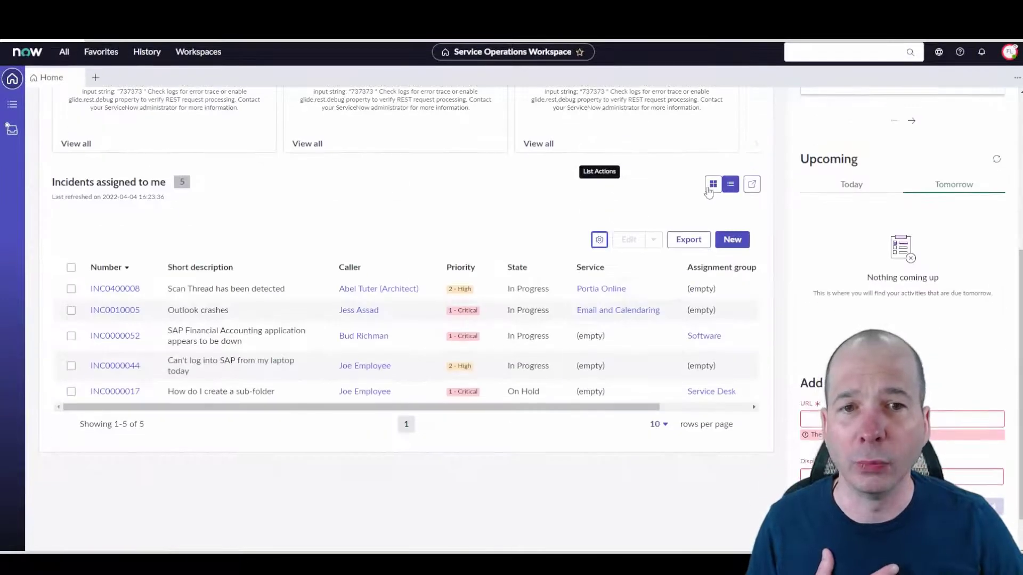
left_click(713, 184)
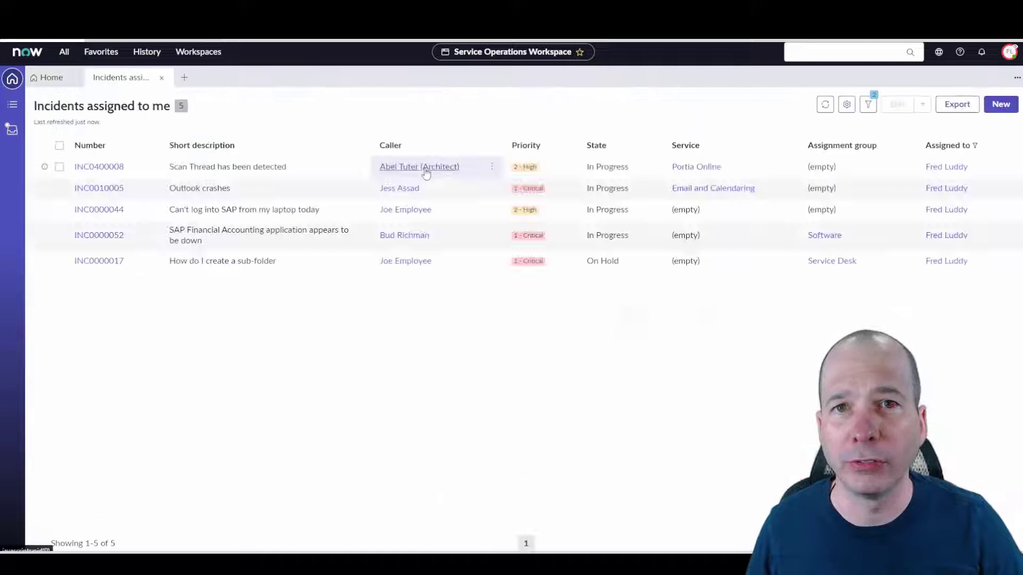
mouse_move(20, 150)
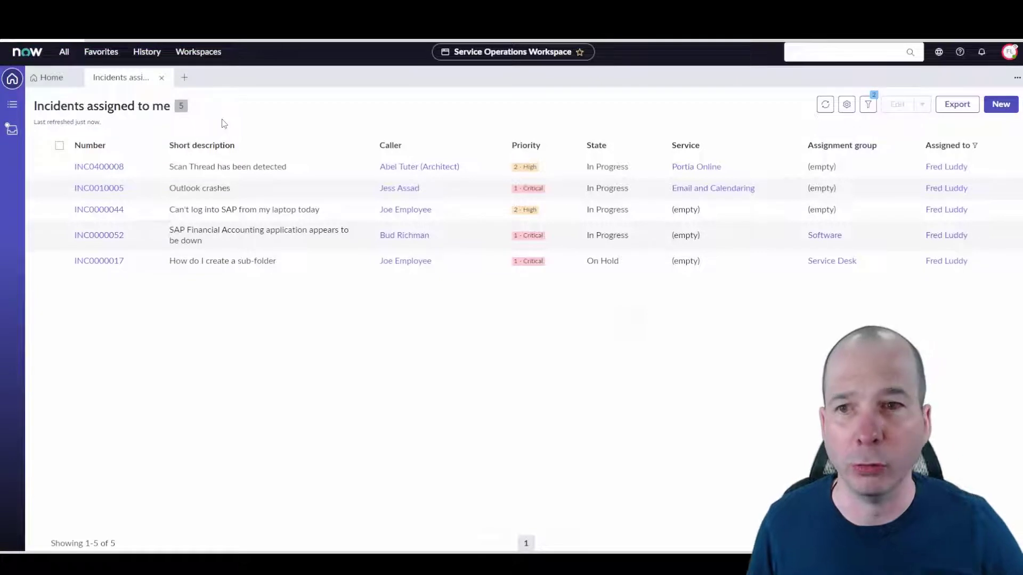
- Return to Home and show your five assigned incidents as cards
left_click(846, 105)
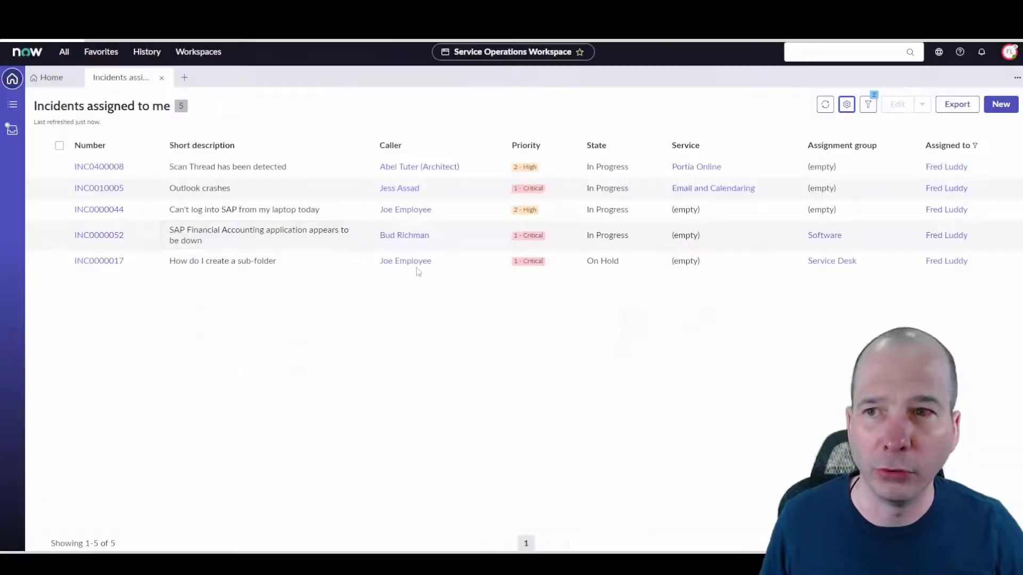
left_click(51, 77)
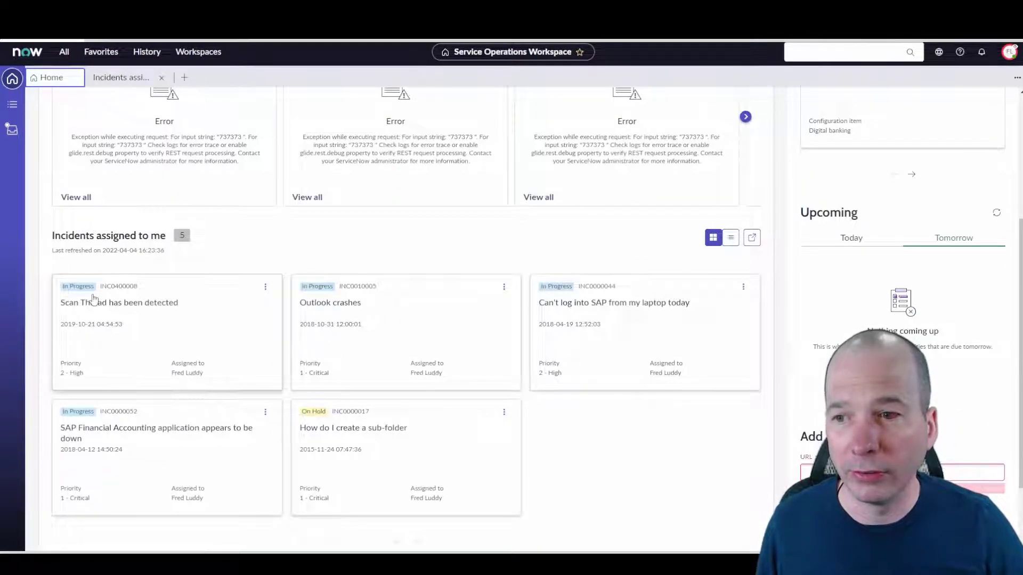
- Open incident INC0400008 'Scan Thread has been detected' and review its Details form
left_click(119, 303)
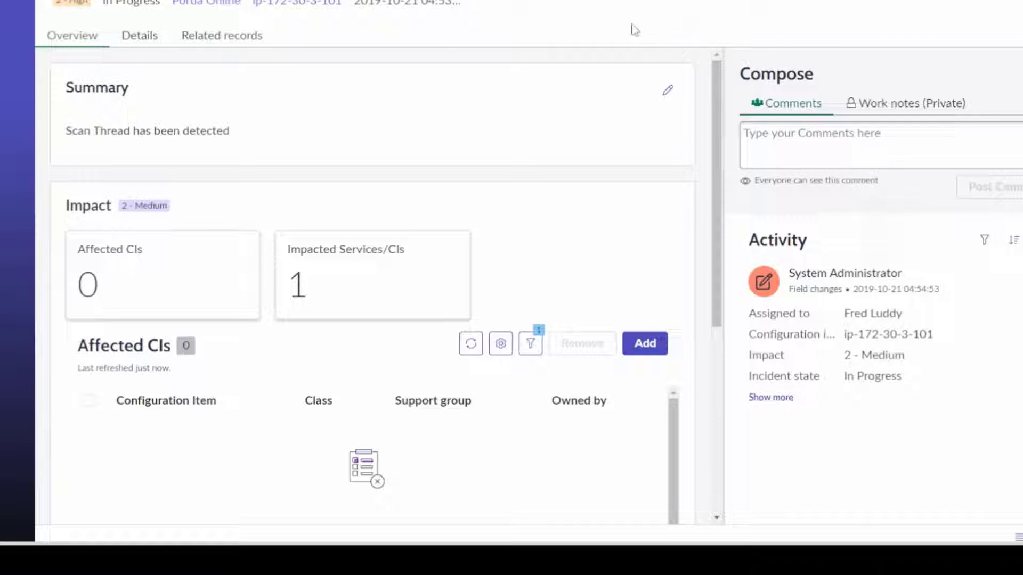
left_click(140, 35)
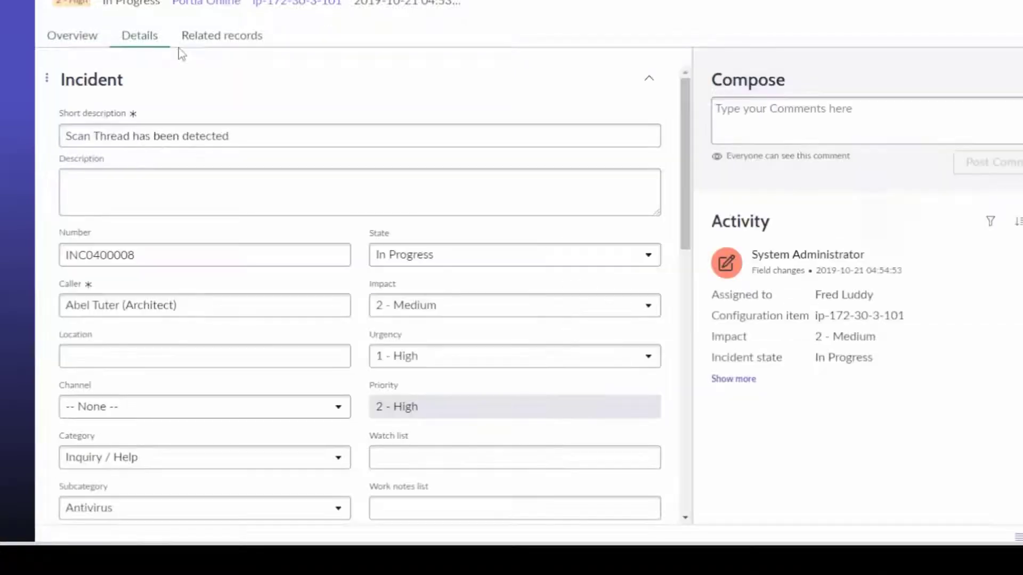
scroll("down", 3)
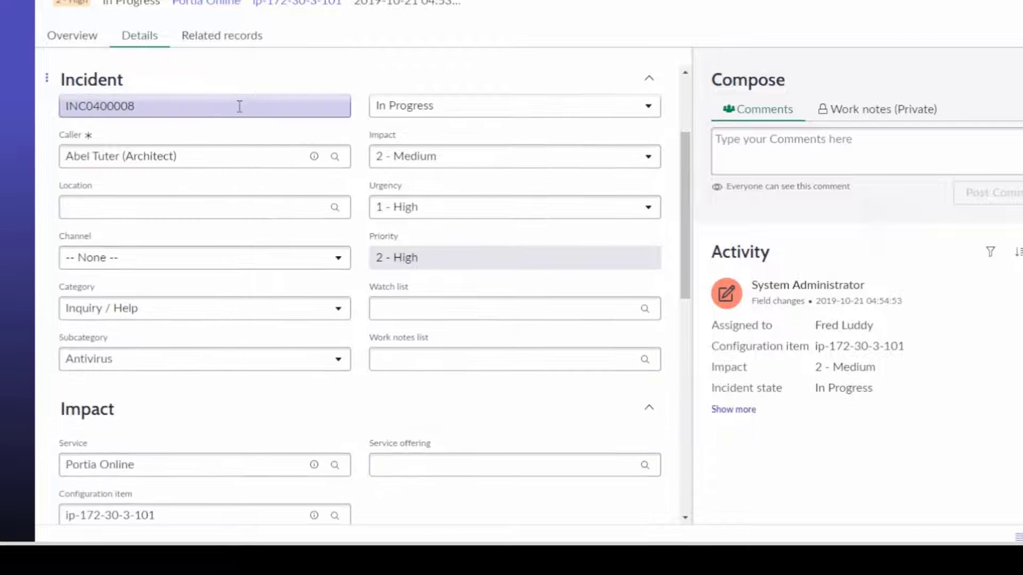
scroll("down", 3)
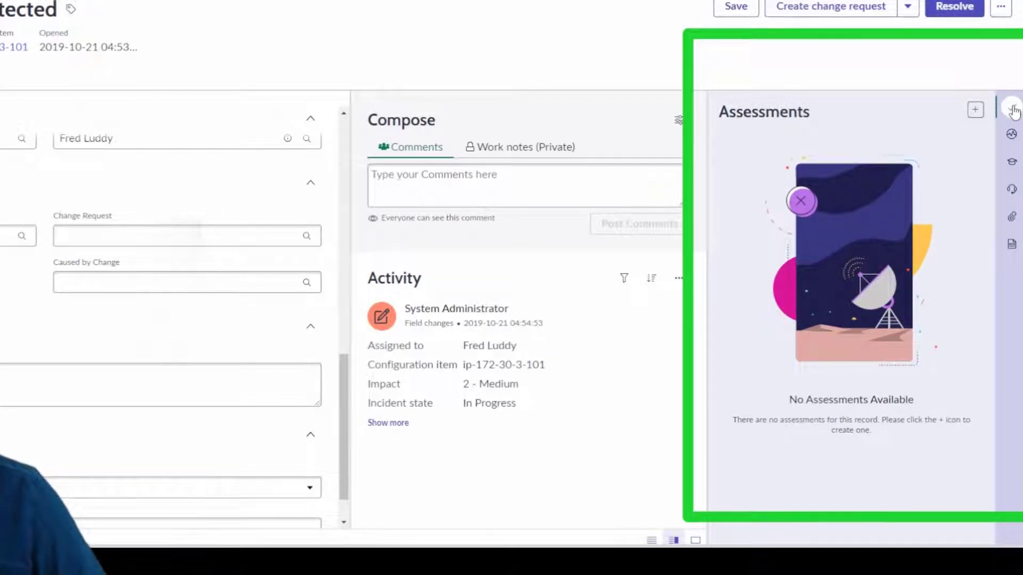
mouse_move(1017, 109)
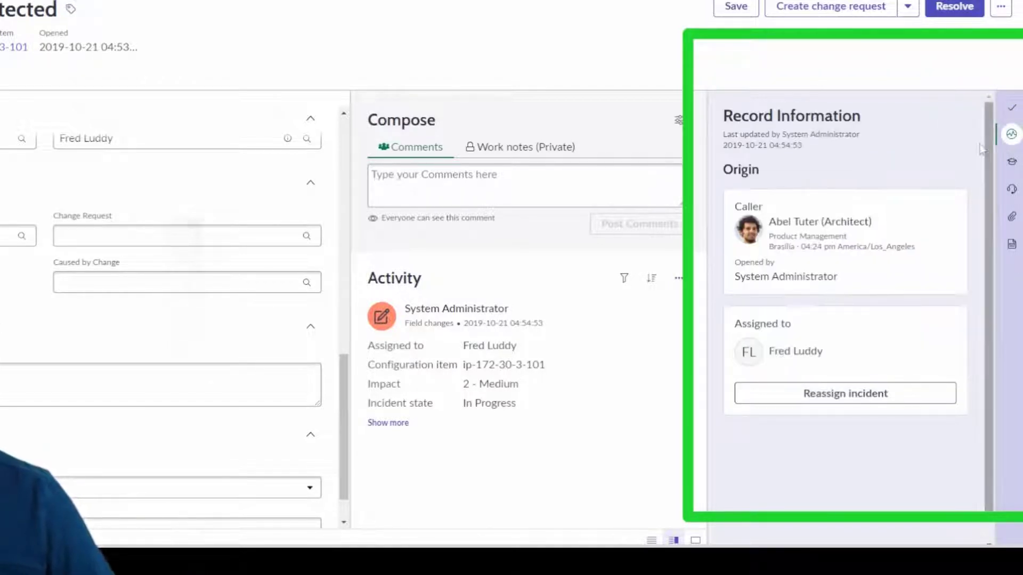
- Bring up Agent Assist and limit its suggestions to catalog items
left_click(1013, 160)
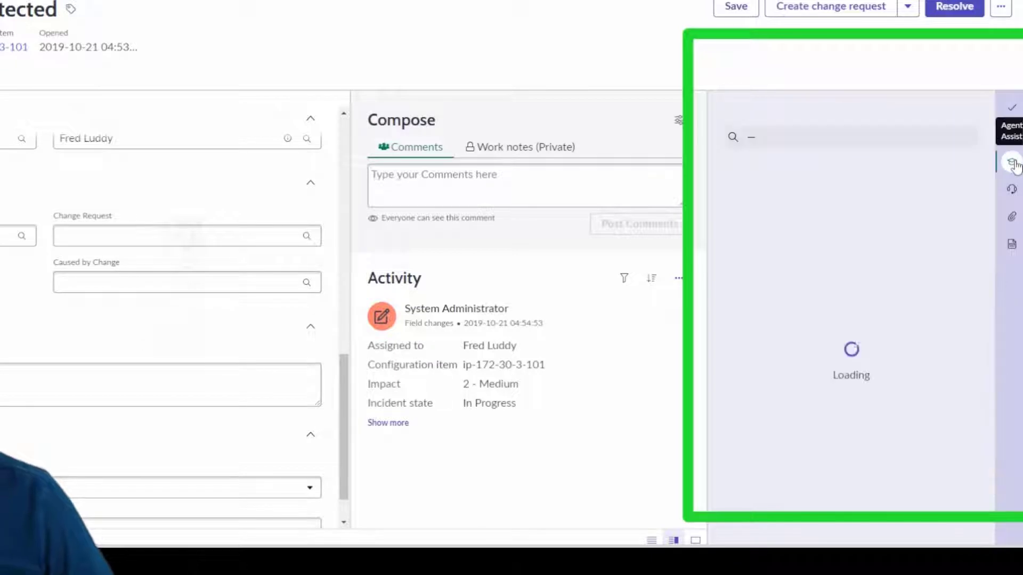
left_click(1012, 158)
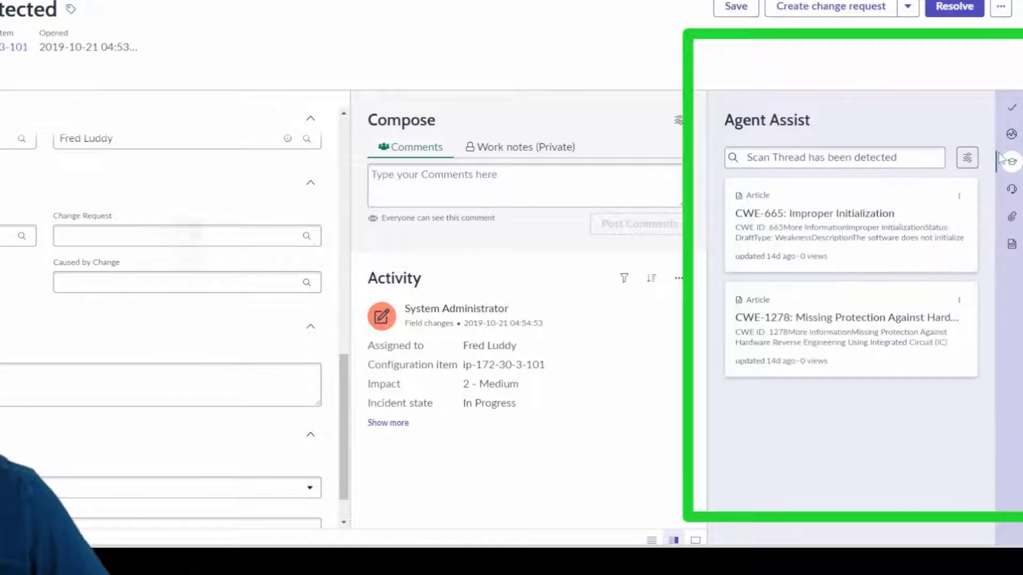
left_click(968, 157)
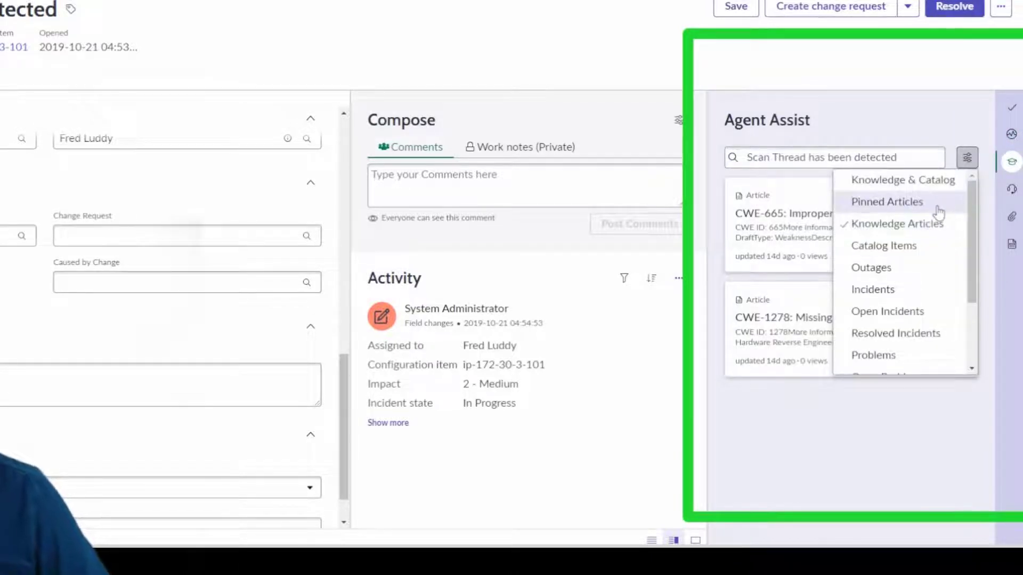
mouse_move(912, 258)
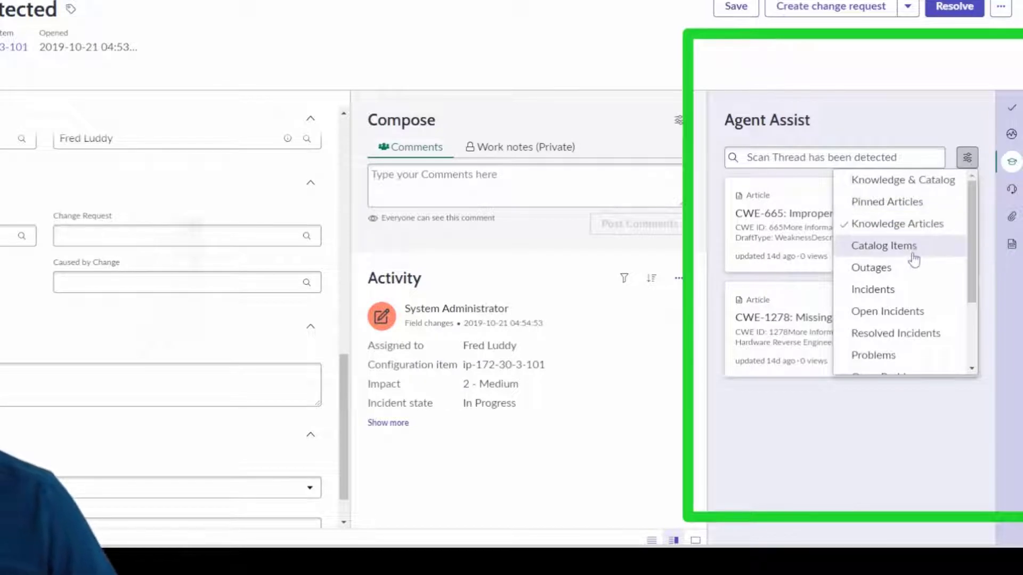
left_click(1012, 188)
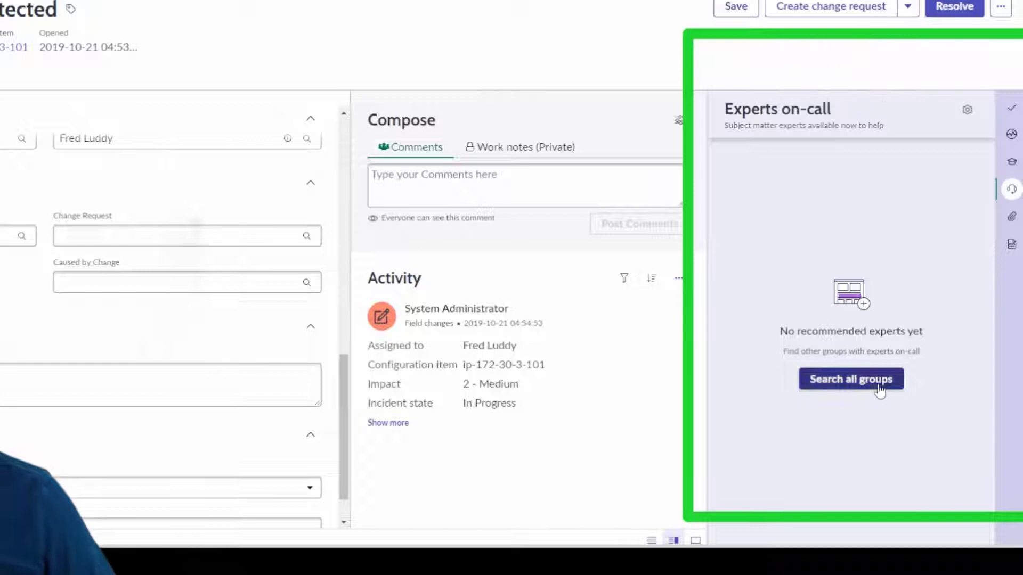
- Search all on-call groups for 'network' and view the Network group's shift details
left_click(851, 380)
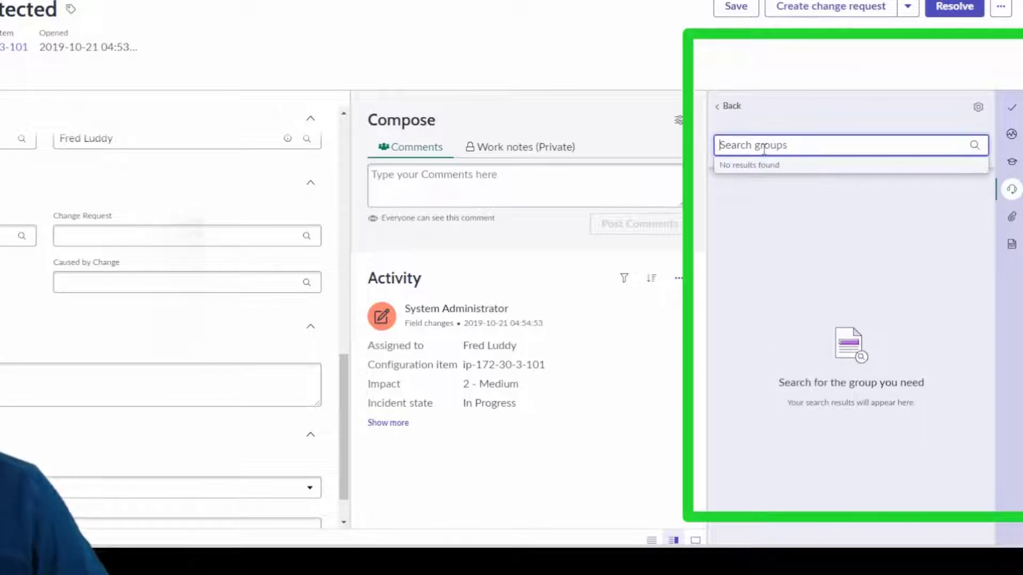
type("network")
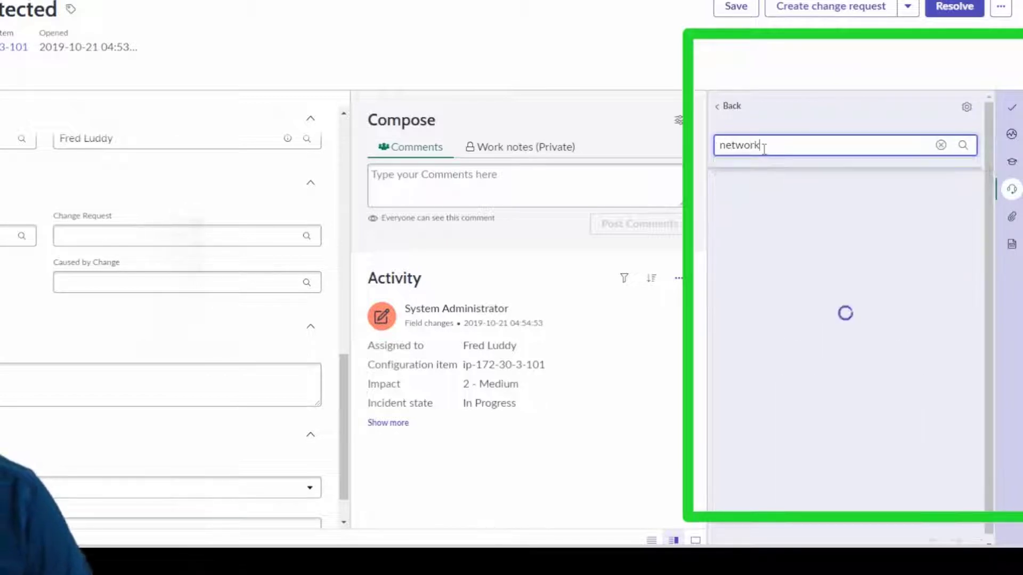
left_click(962, 145)
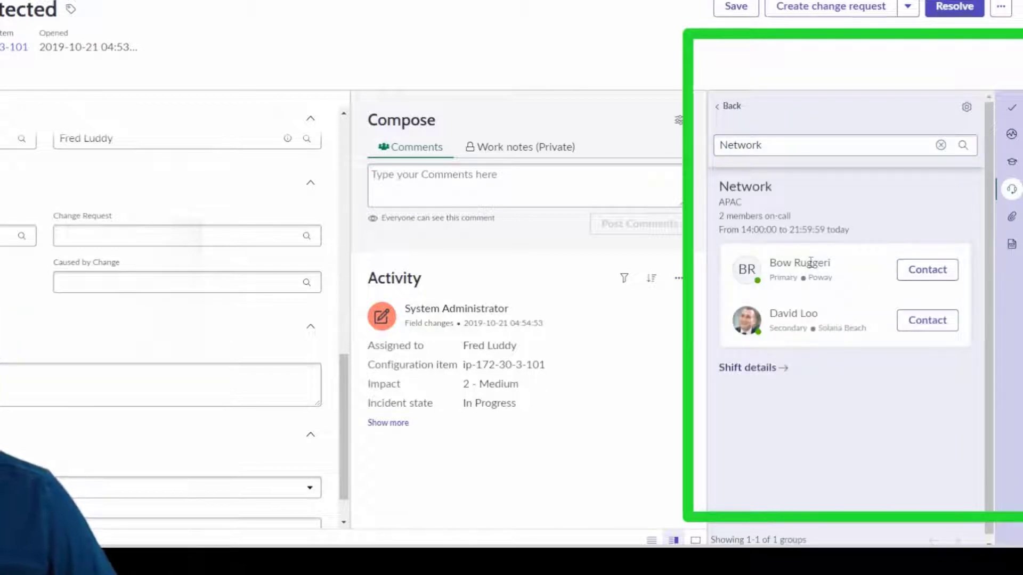
mouse_move(774, 379)
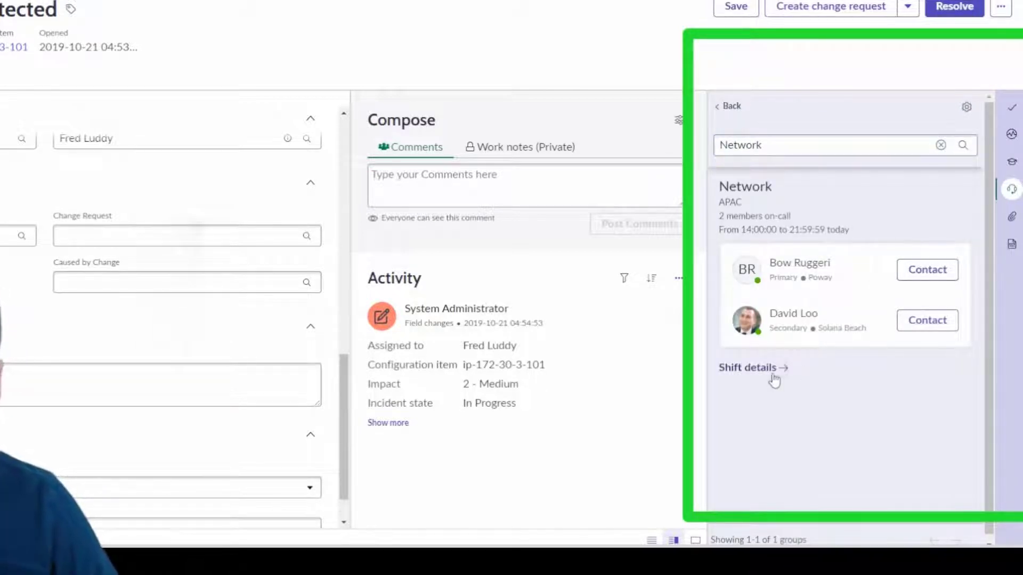
left_click(747, 367)
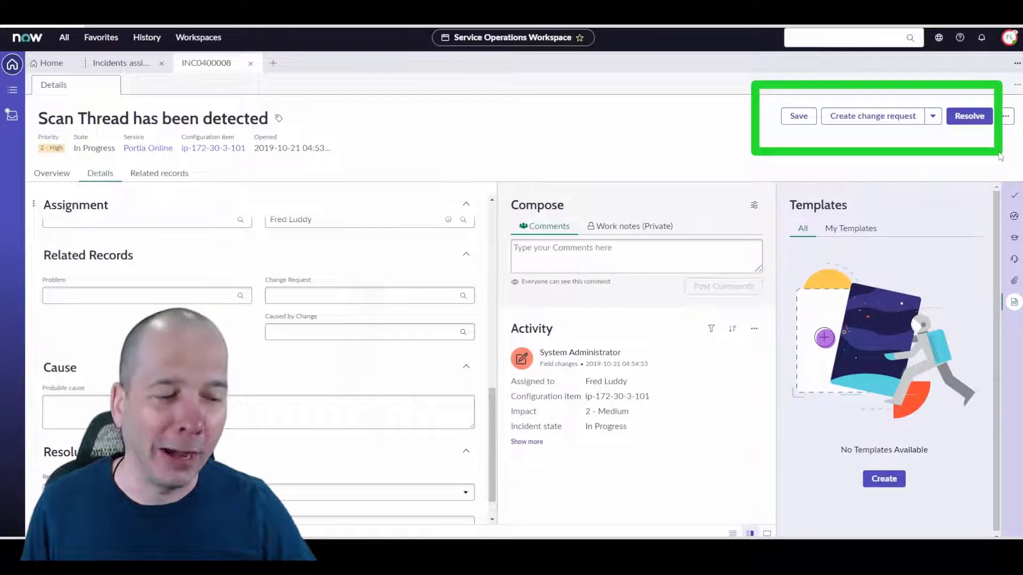
left_click(932, 115)
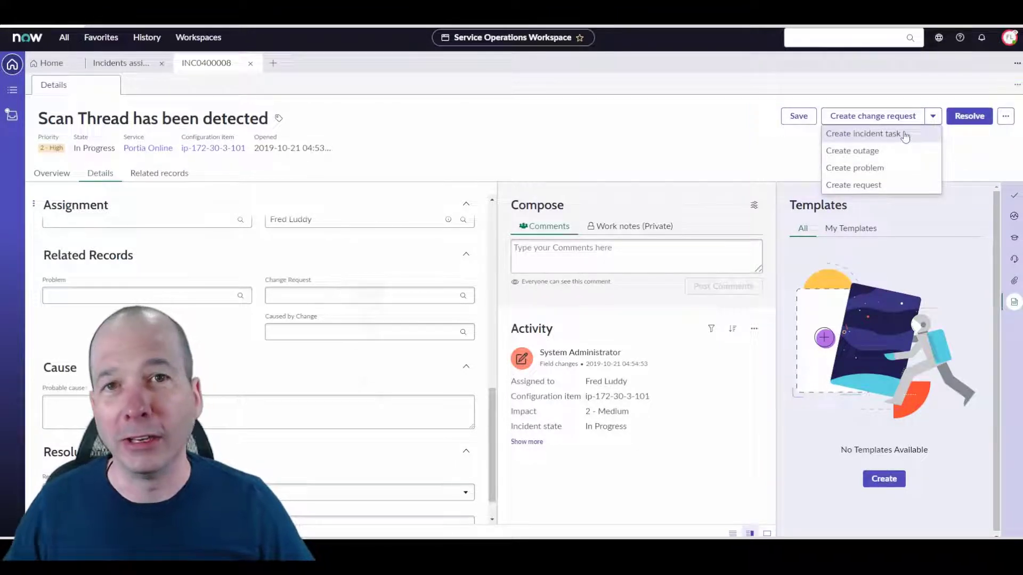
mouse_move(897, 191)
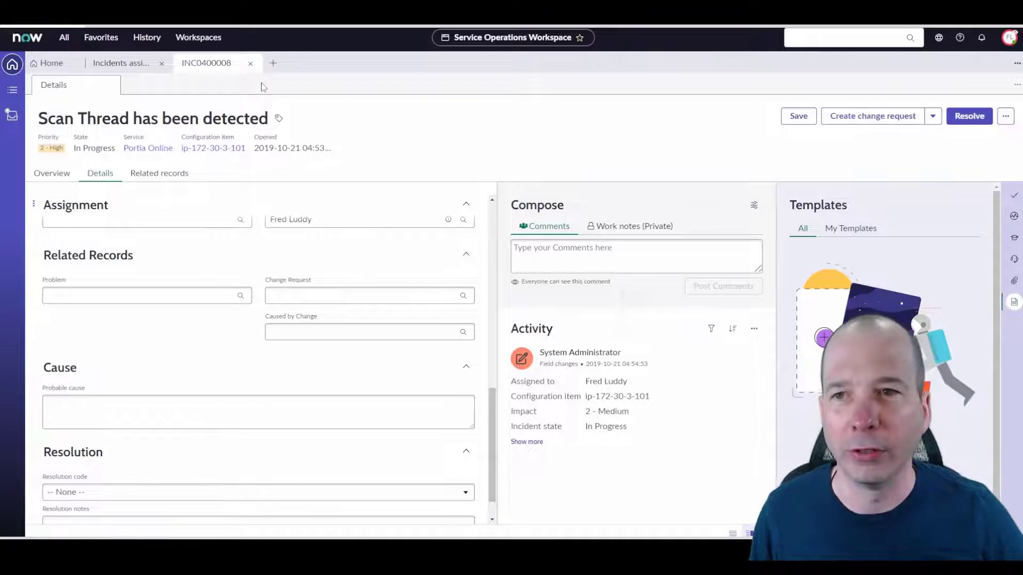
- Create new interaction IMS0000003 with its type set and save it
left_click(273, 63)
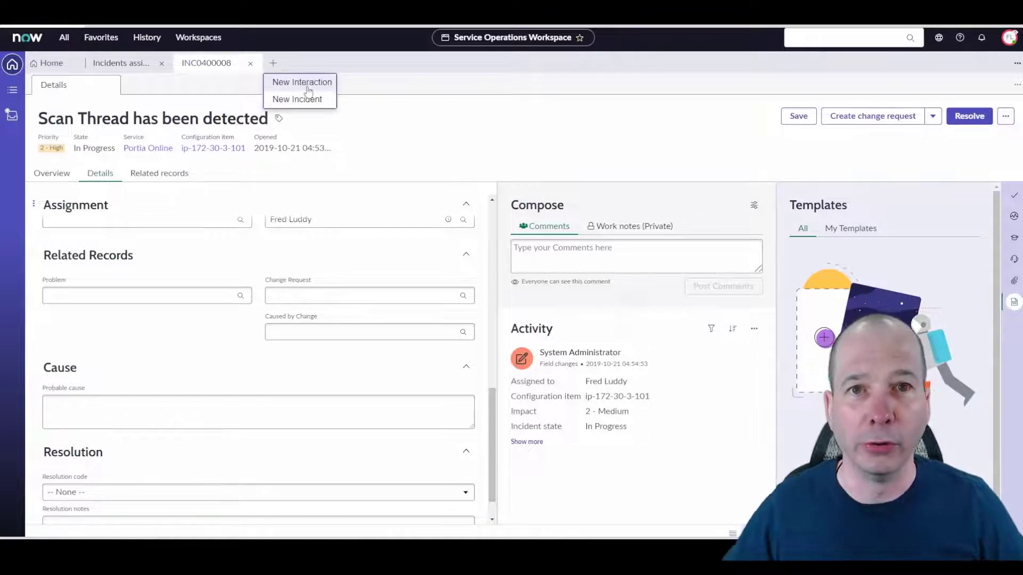
left_click(302, 82)
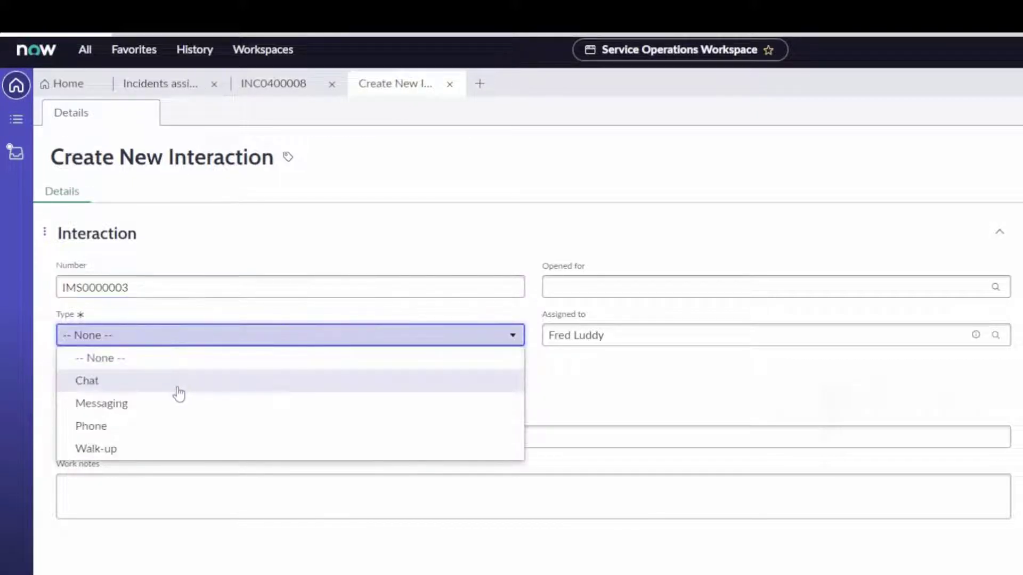
left_click(87, 381)
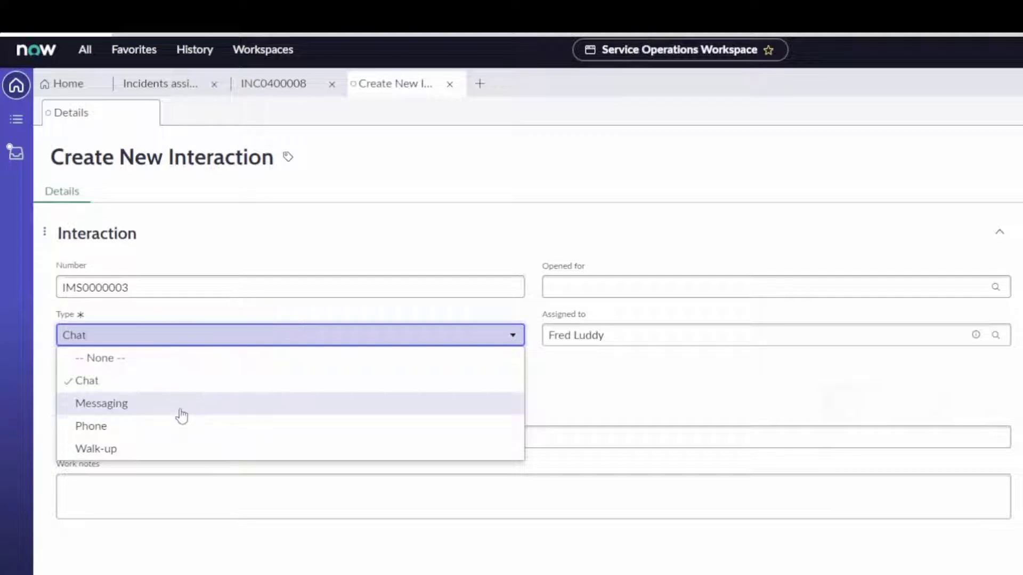
left_click(100, 402)
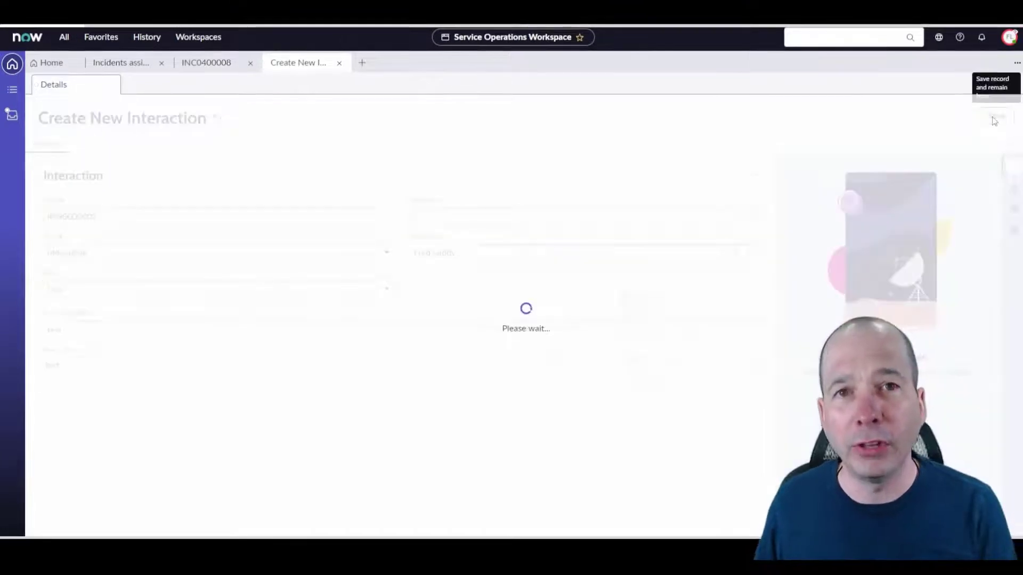
left_click(993, 112)
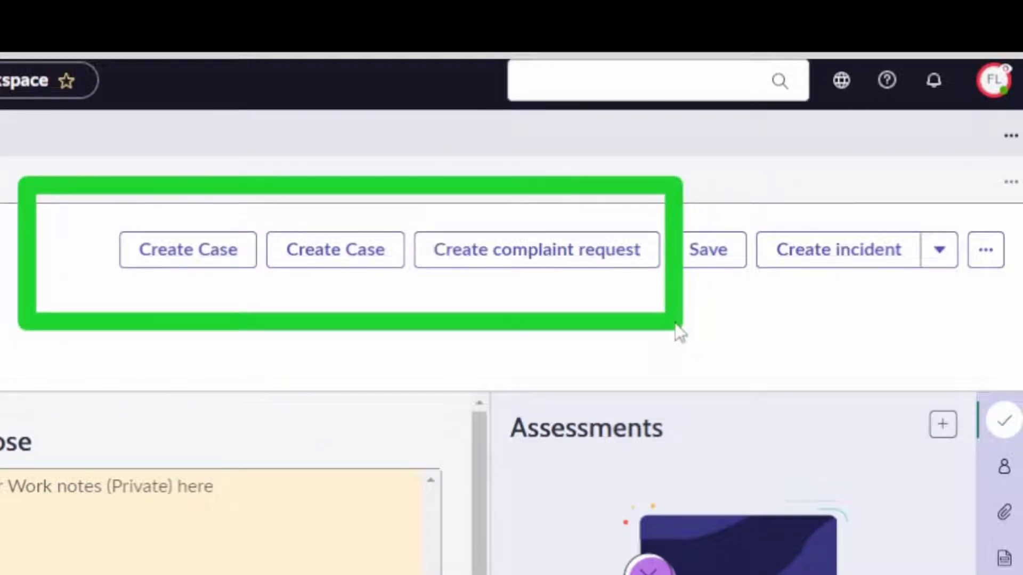
- Start a change from the interaction, bringing up preapproved change templates
left_click(940, 249)
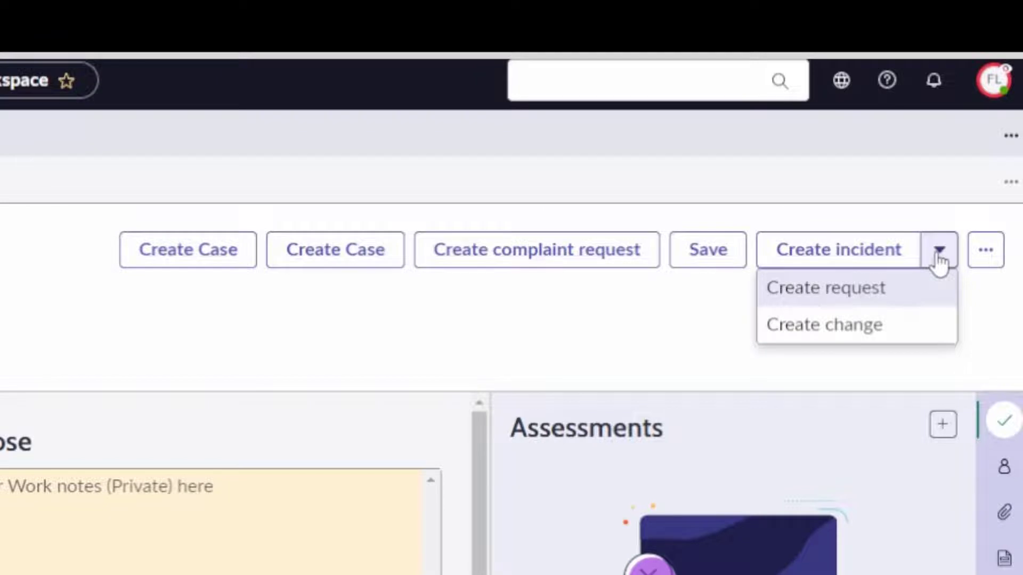
left_click(824, 324)
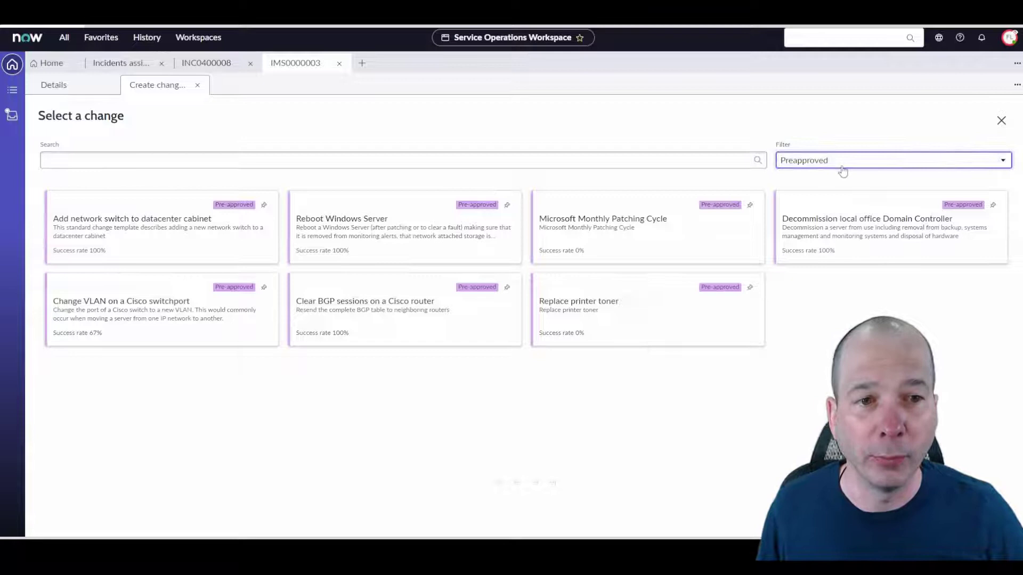
- Toggle the template filter Pinned/Preapproved and start change CHG0030004 from the Reboot Windows Server template
left_click(894, 160)
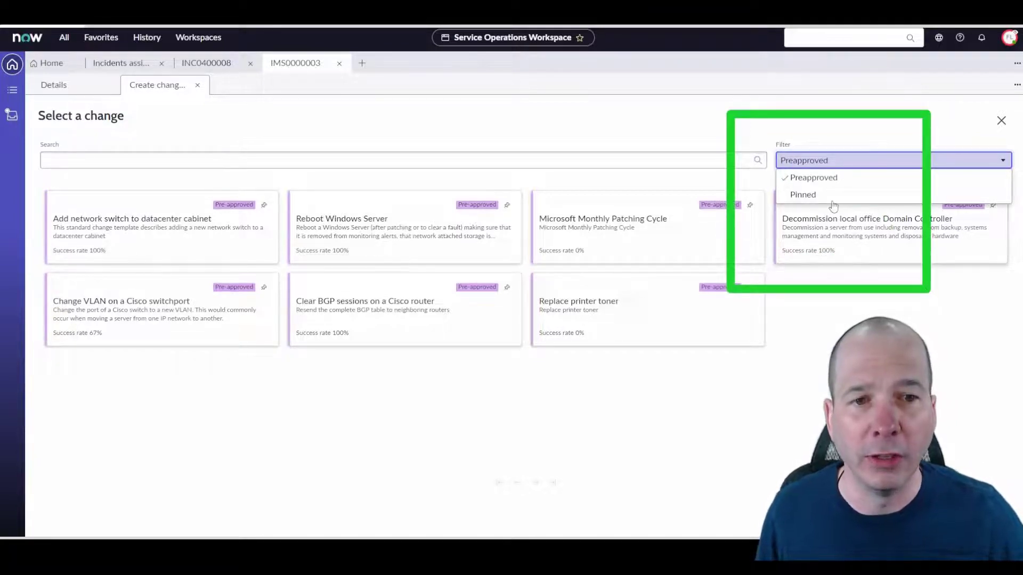
left_click(802, 193)
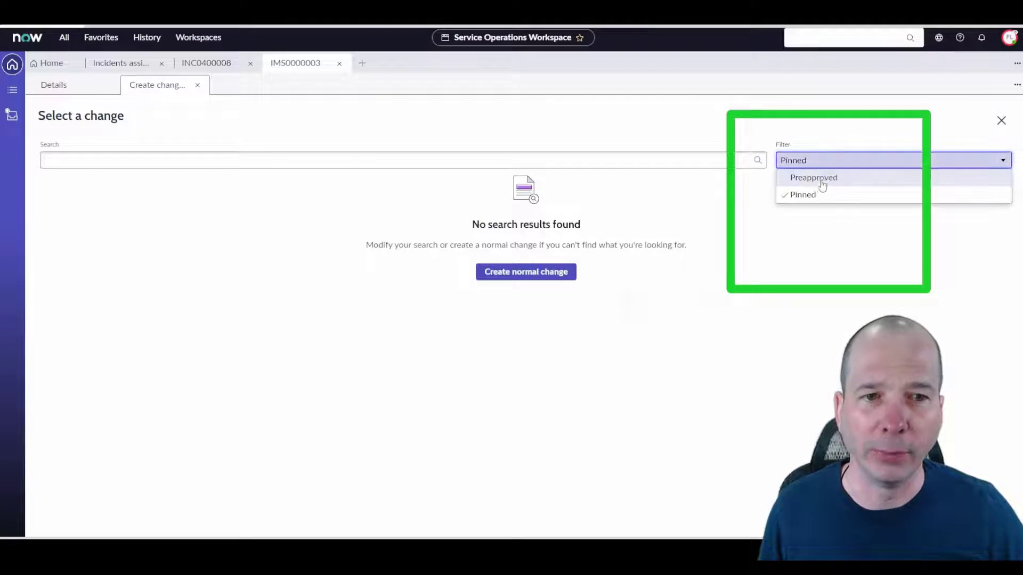
left_click(813, 177)
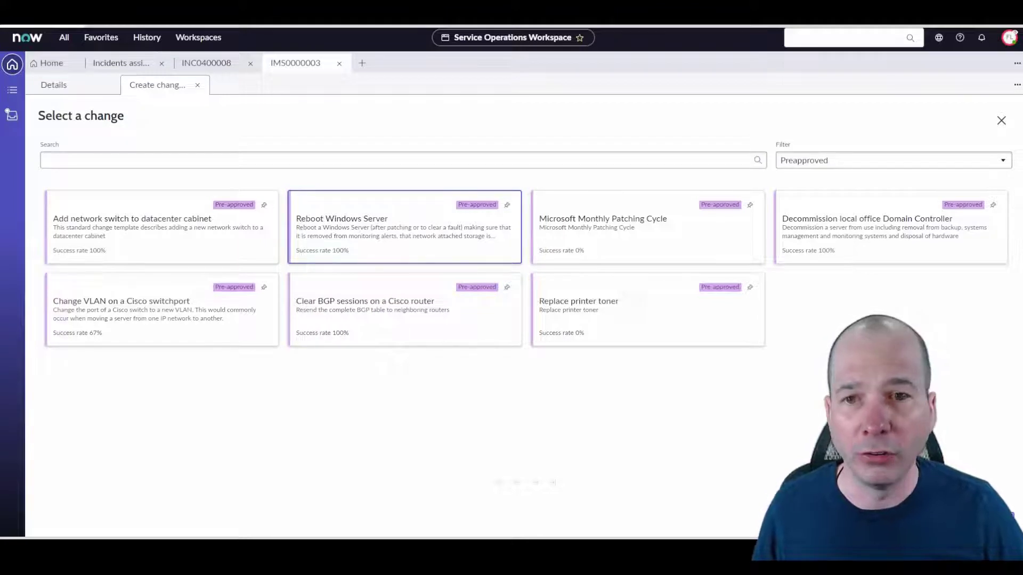
left_click(403, 225)
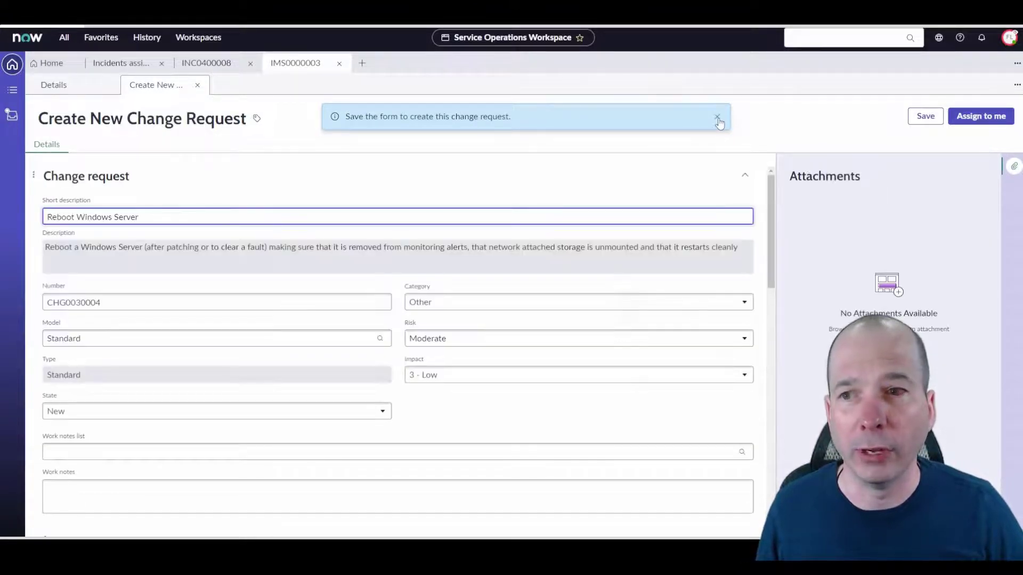
mouse_move(12, 91)
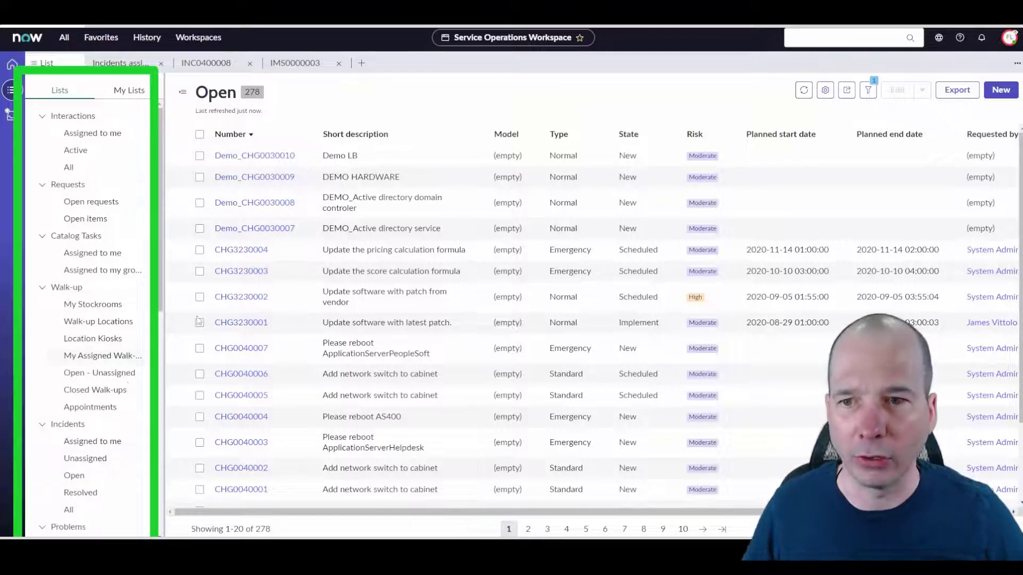
- Open change CHG3230002 'Update software with patch from vendor' and review its related records and approvers
left_click(241, 296)
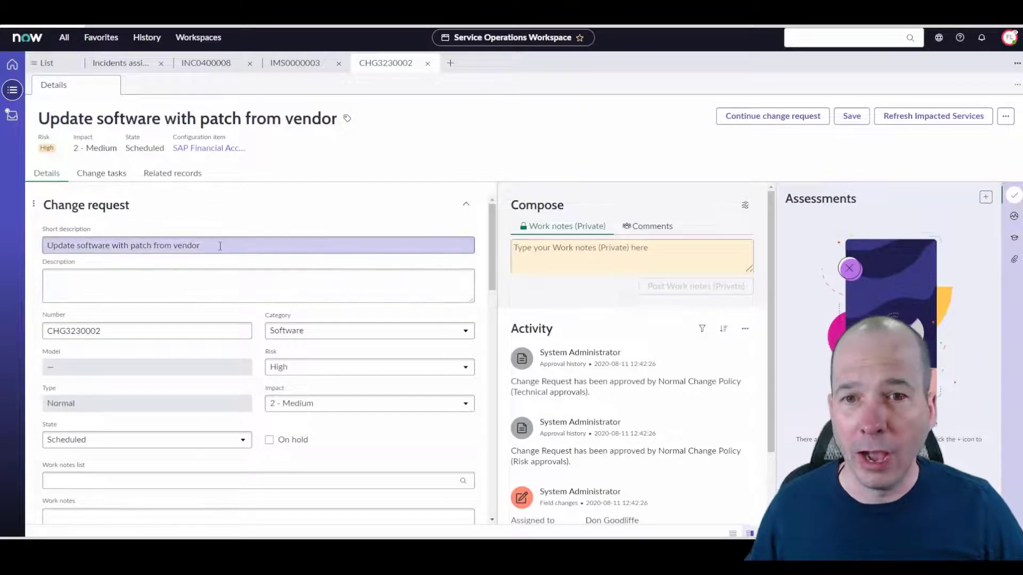
scroll("down", 3)
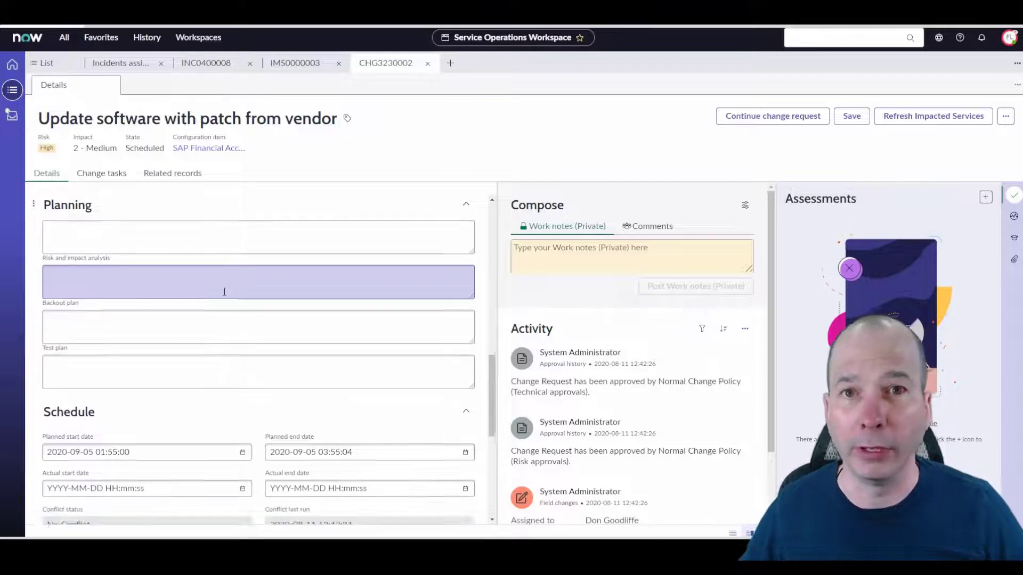
left_click(101, 172)
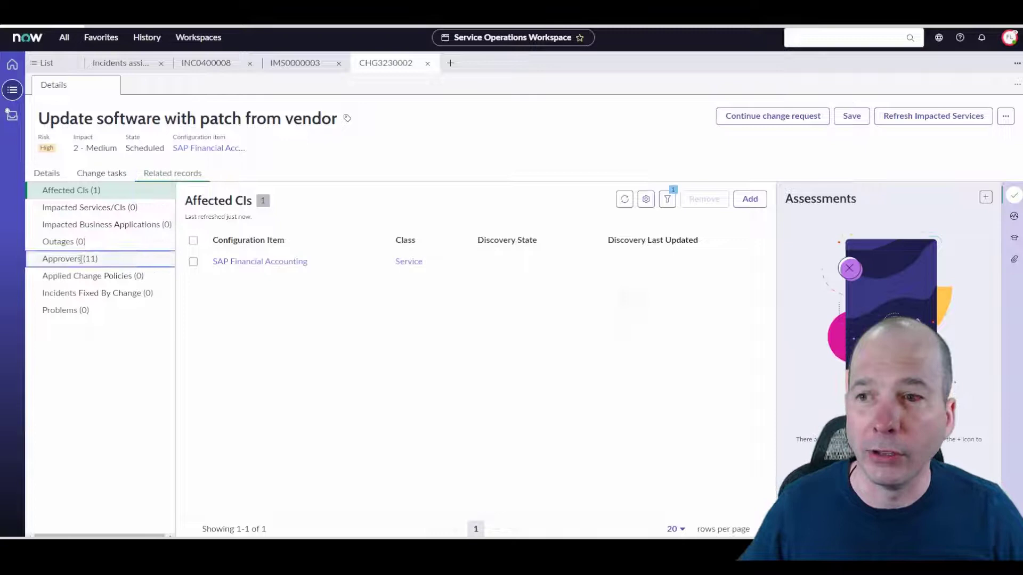
left_click(59, 259)
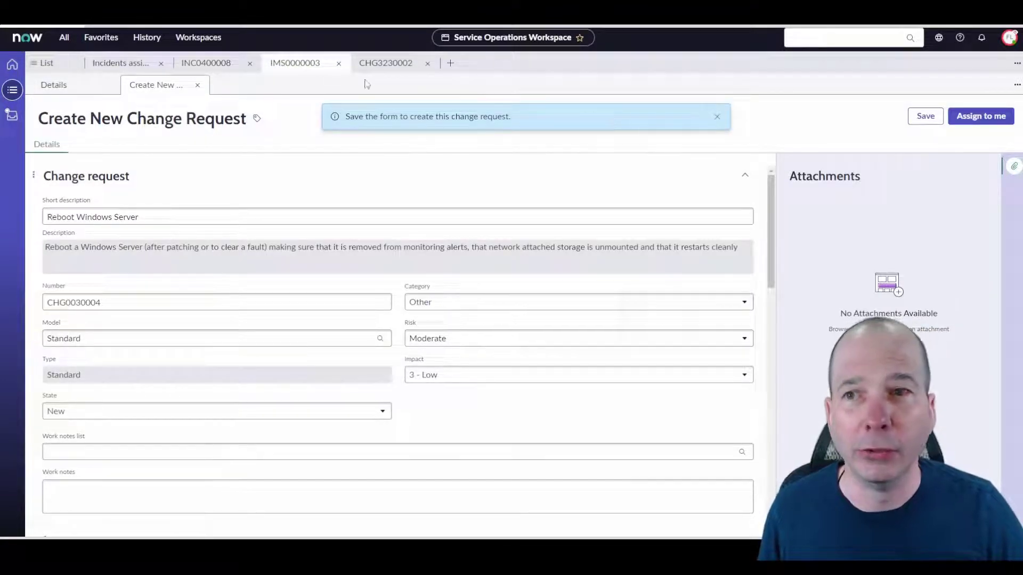
- Switch to interaction IMS0000003 and start a catalog request from it
left_click(204, 63)
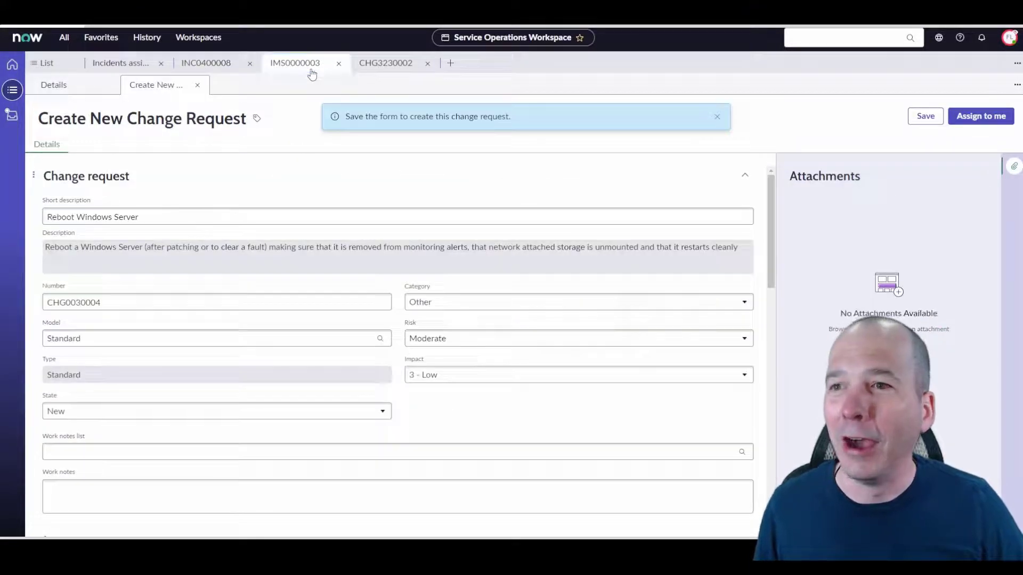
left_click(53, 85)
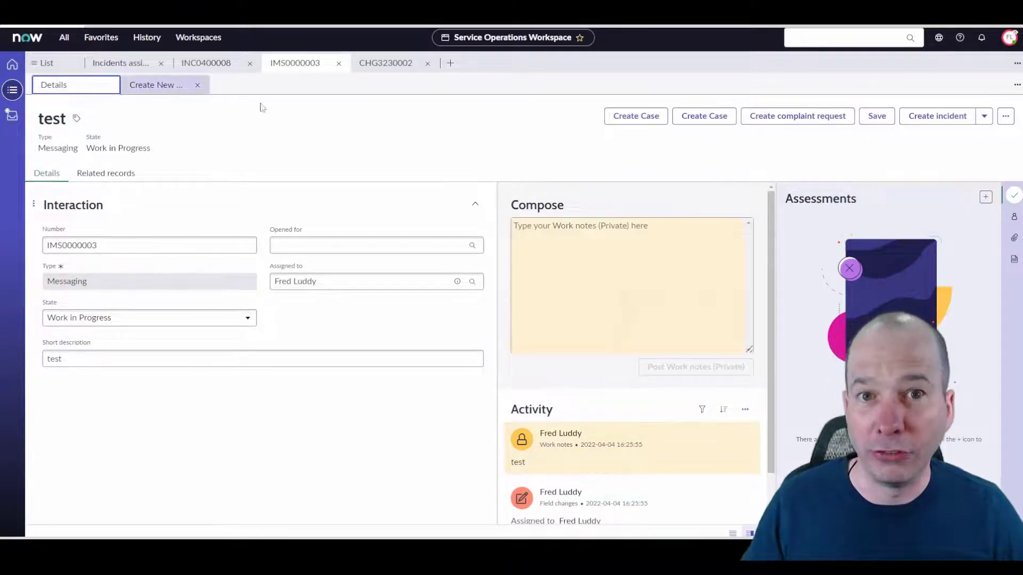
left_click(984, 116)
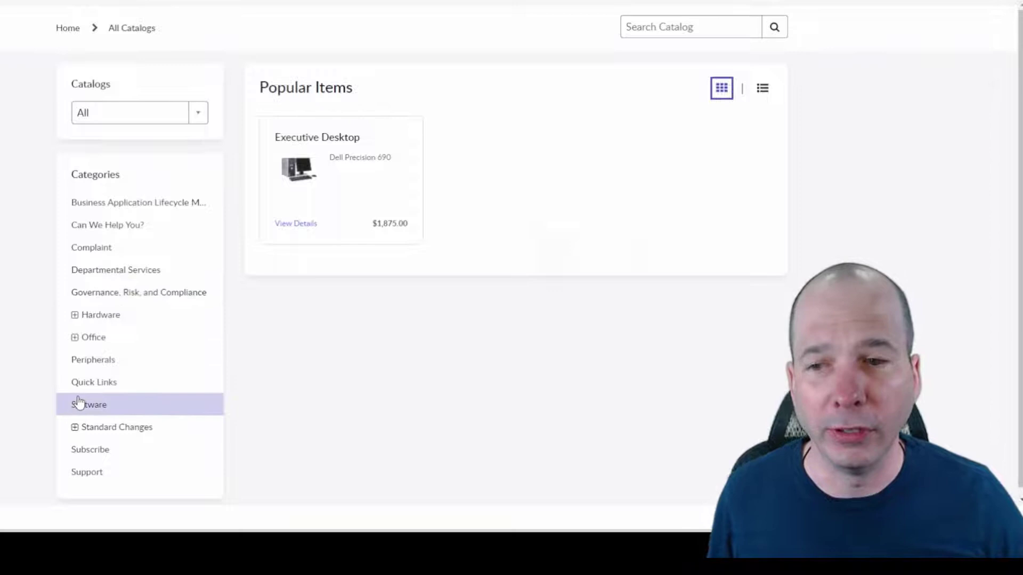
- Browse Software and Adobe Acrobat Pro, then return to the catalog and open Executive Desktop
left_click(88, 404)
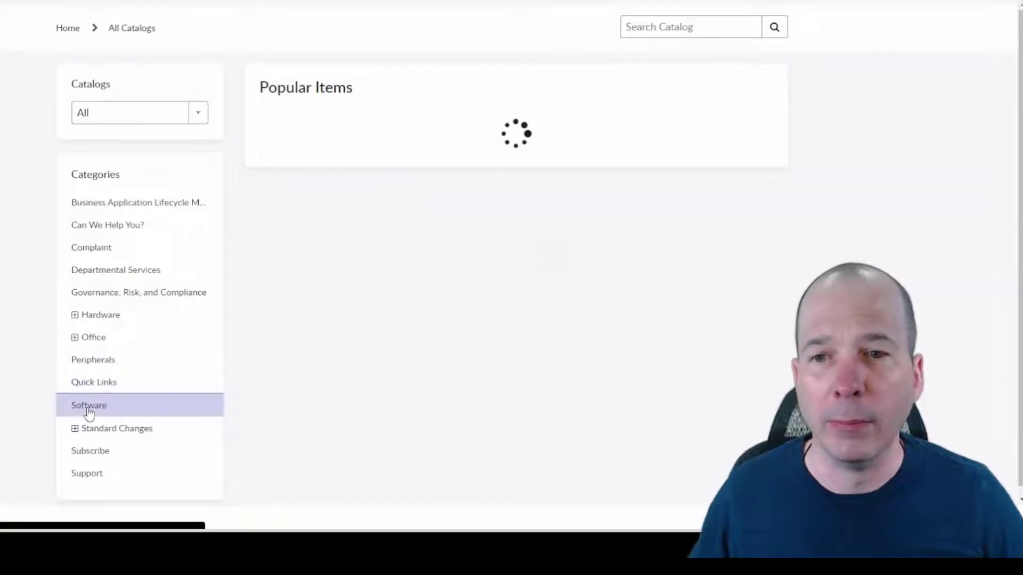
left_click(88, 405)
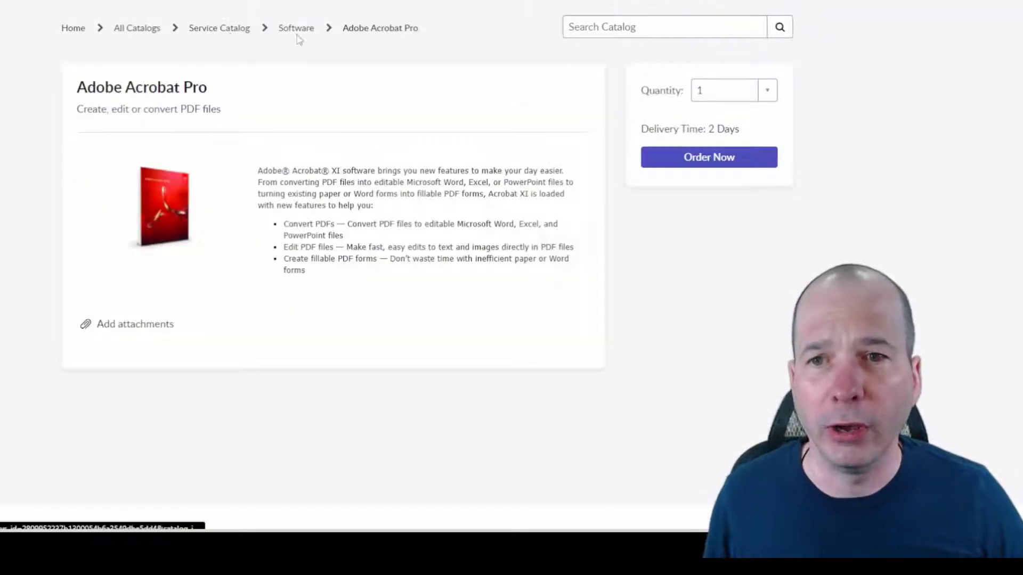
left_click(220, 27)
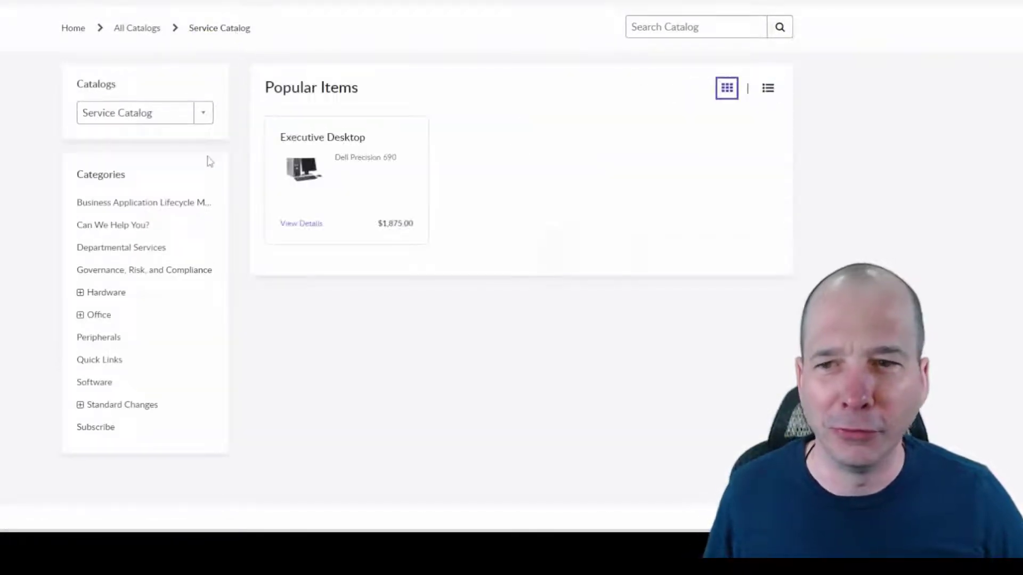
left_click(322, 136)
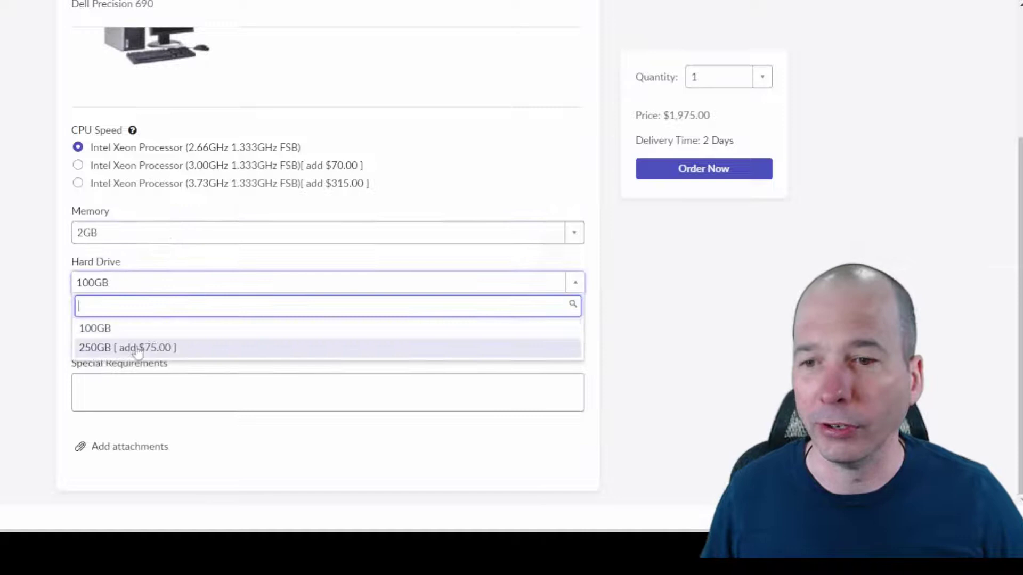
- Order the Executive Desktop with a 250GB hard drive and 'test' special requirement, creating REQ0010002
left_click(131, 348)
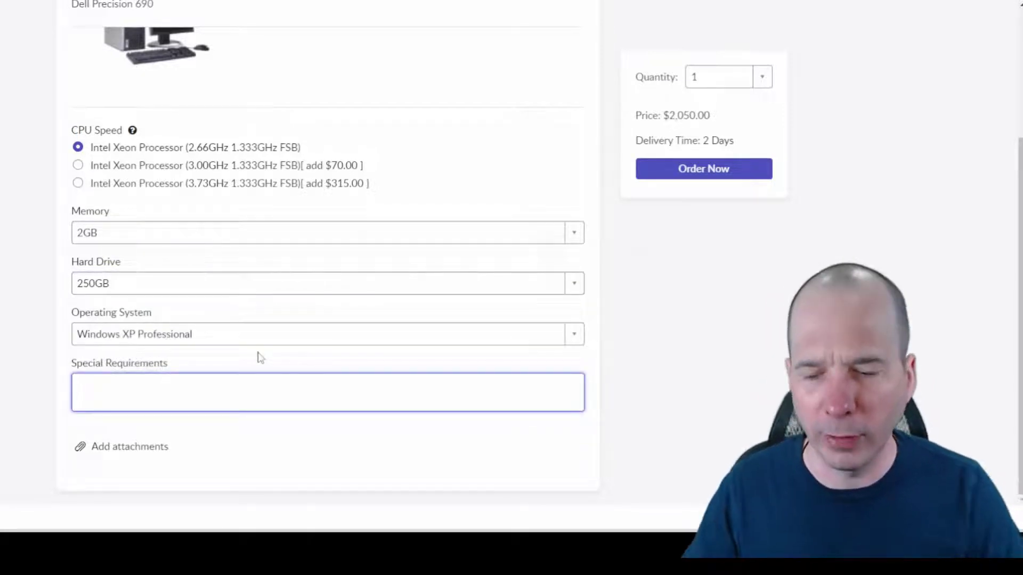
type("test")
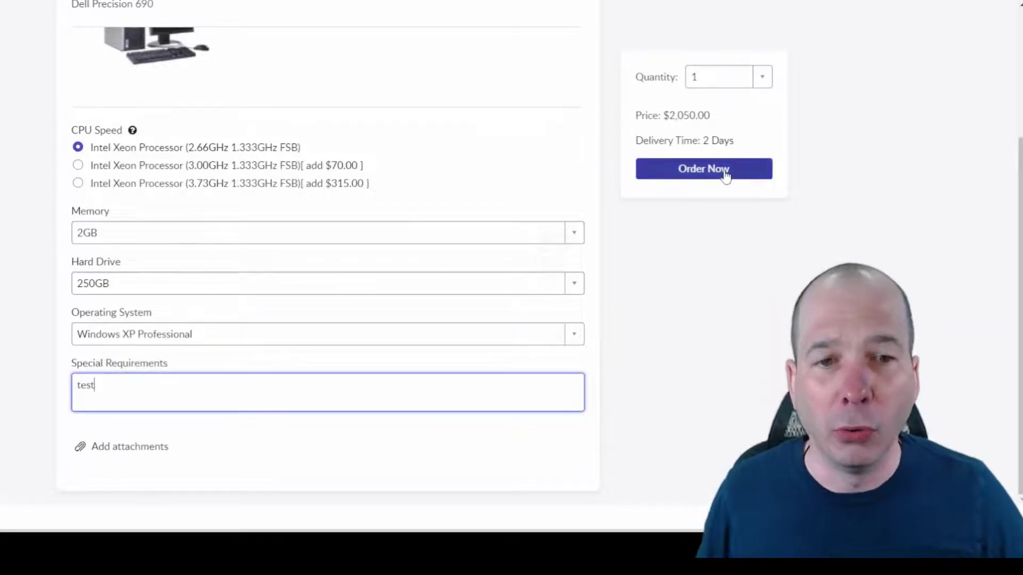
left_click(704, 168)
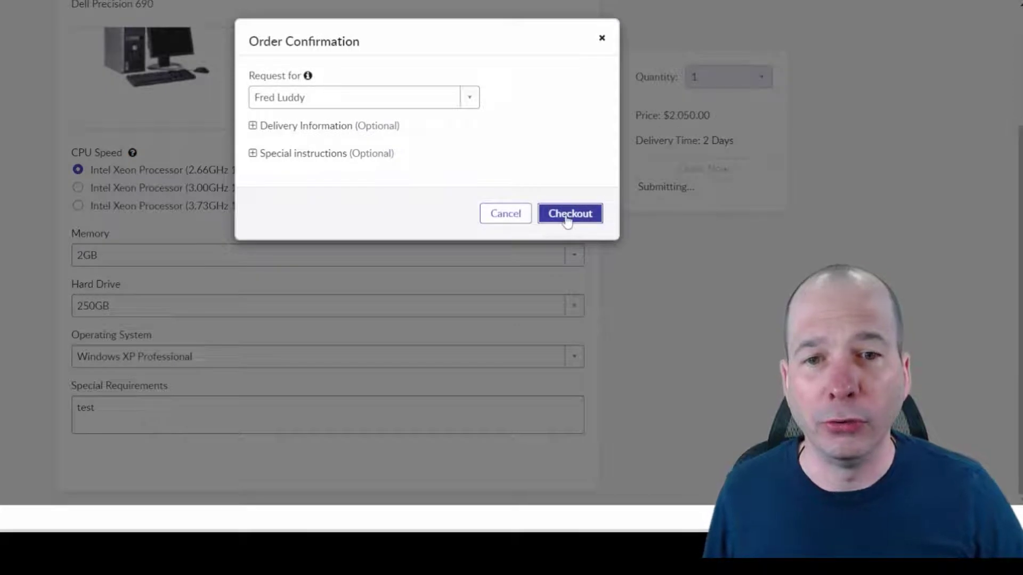
left_click(569, 213)
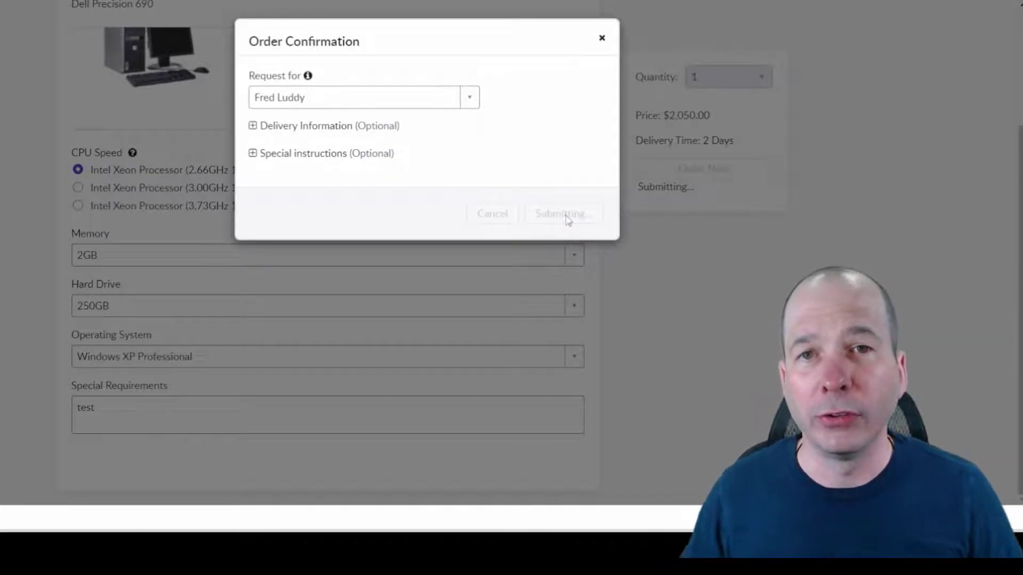
left_click(563, 213)
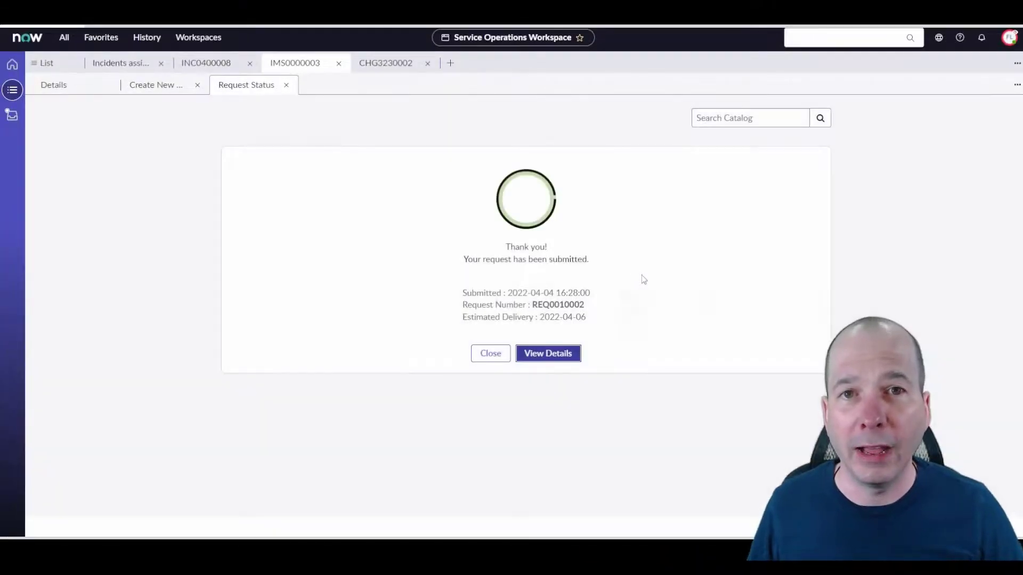
mouse_move(292, 63)
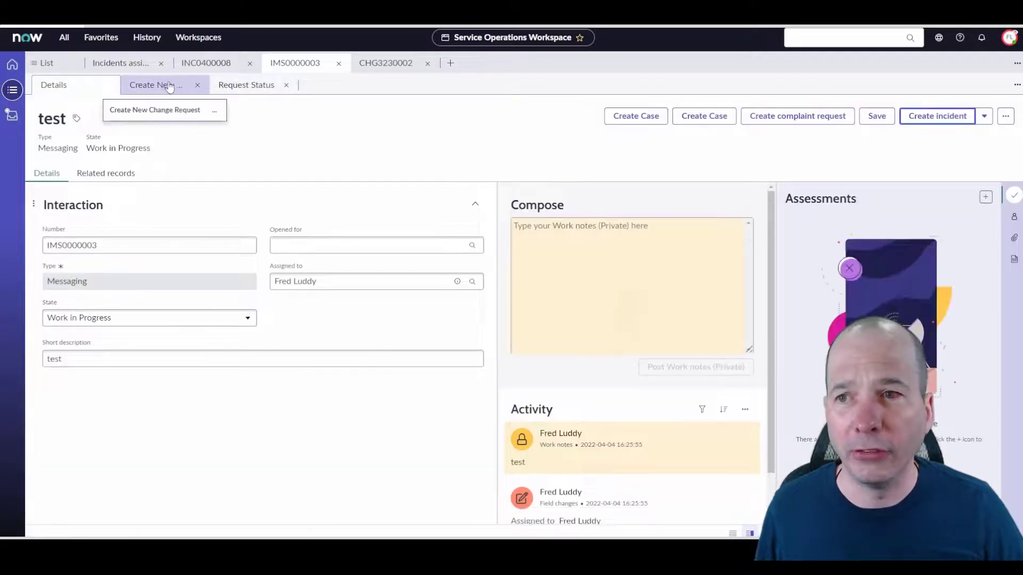
- View interaction IMS0000003's related tasks to confirm REQ0010002 is listed
left_click(105, 173)
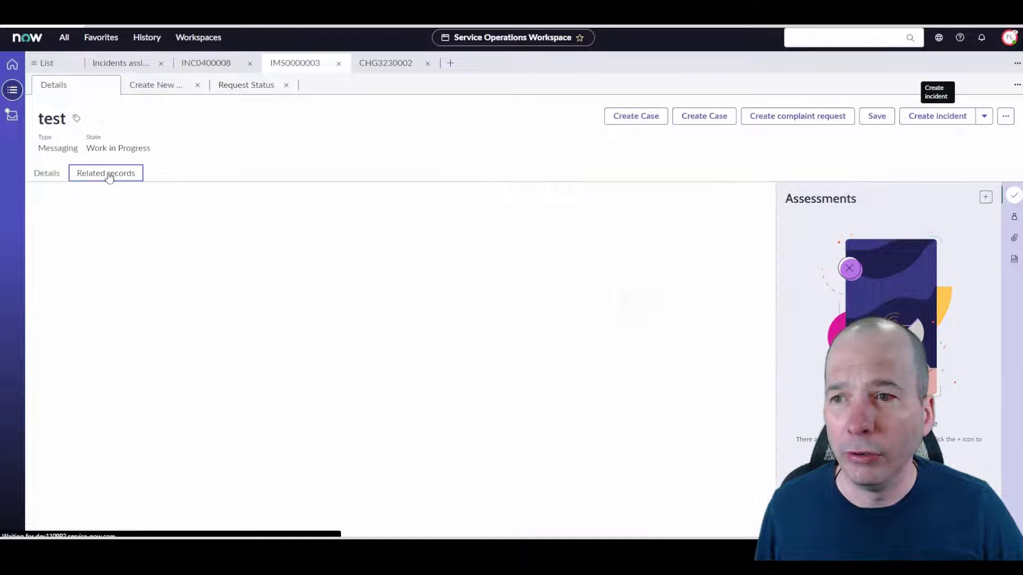
left_click(105, 173)
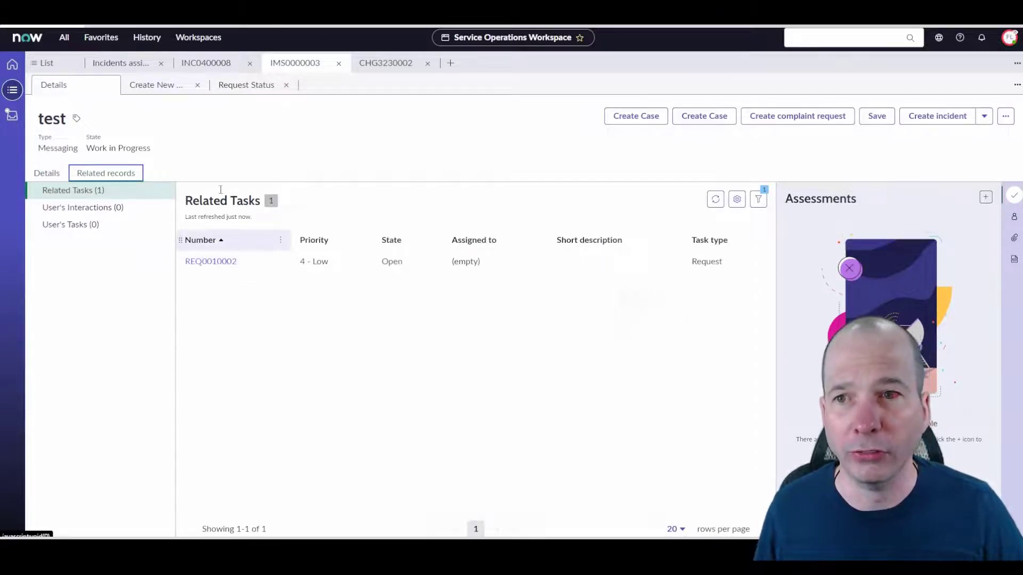
- Flip through the CHG0030004 draft, request confirmation and CHG3230002 tabs
left_click(156, 86)
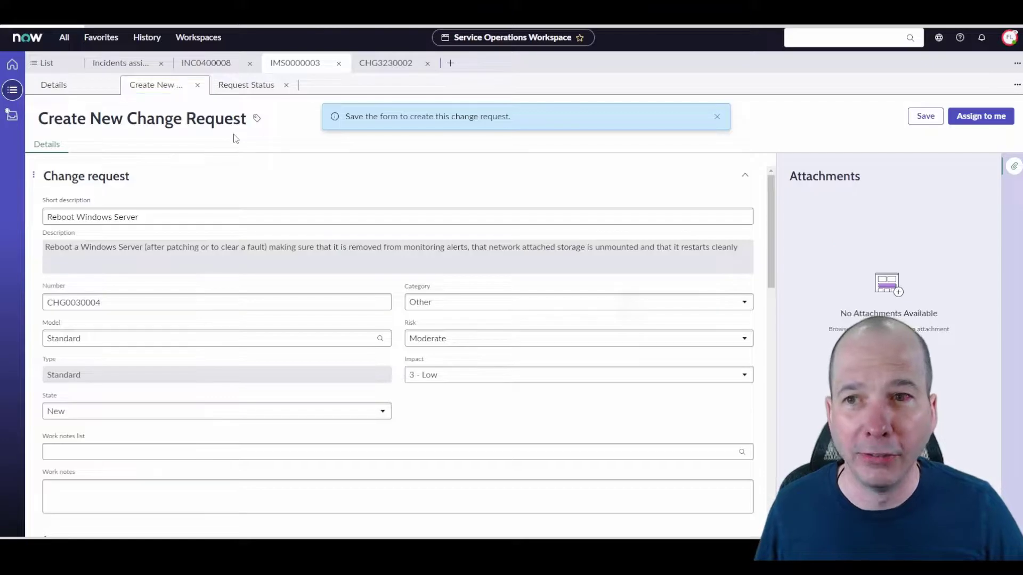
left_click(245, 85)
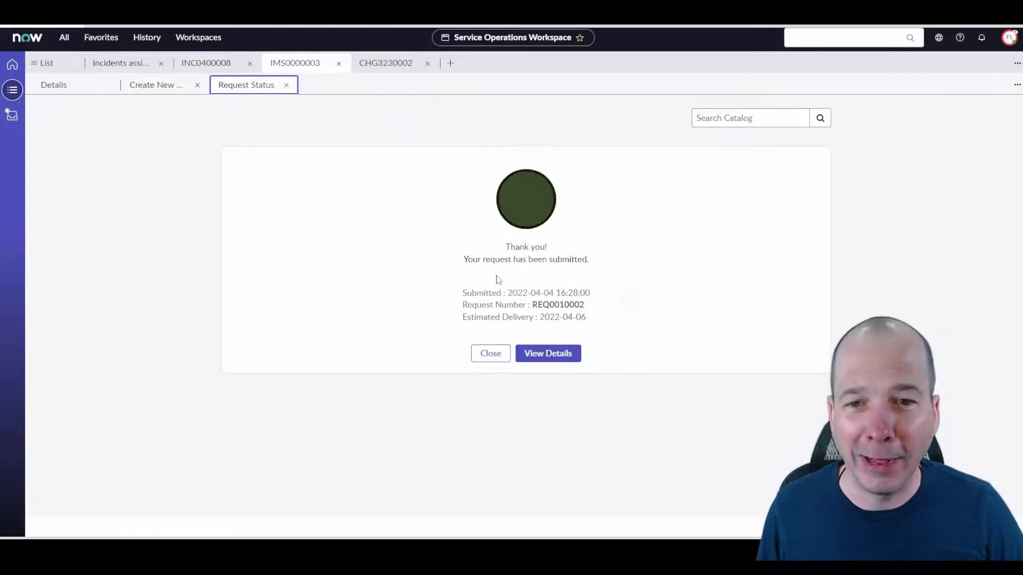
left_click(490, 353)
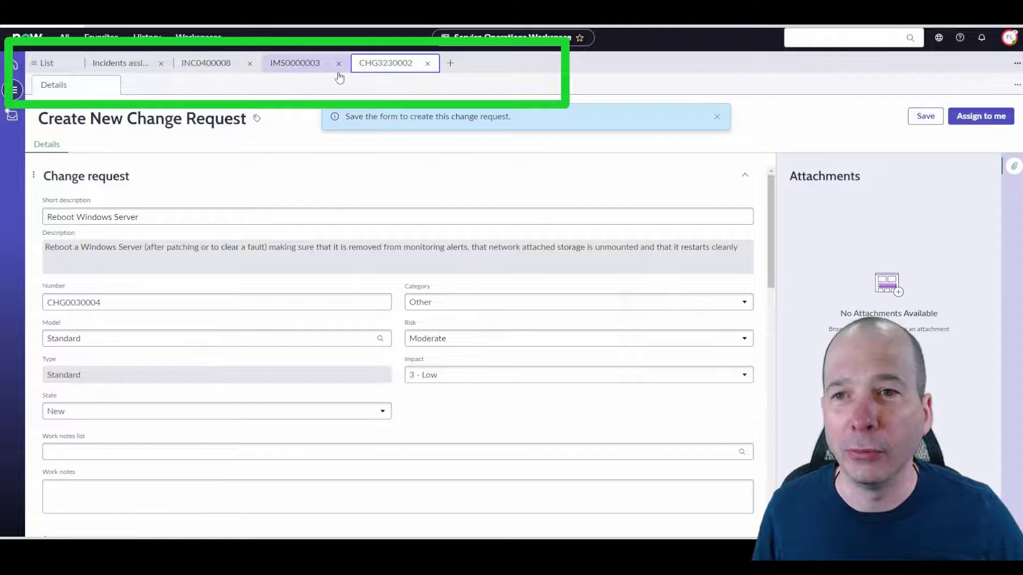
- From Incidents assigned to me, open incident INC0000044 (SAP login issue), then return to the workspace home page
left_click(205, 62)
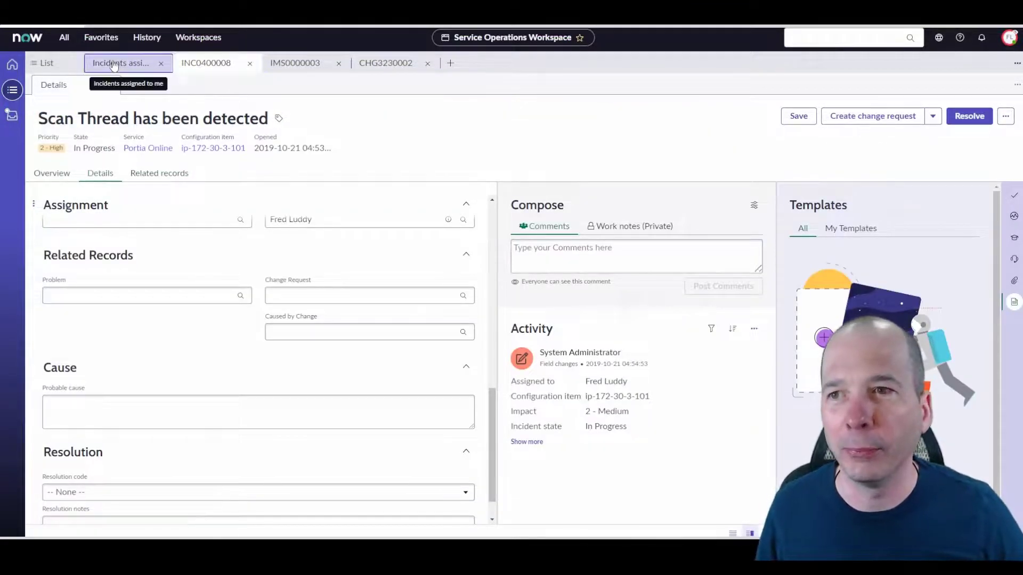
left_click(121, 62)
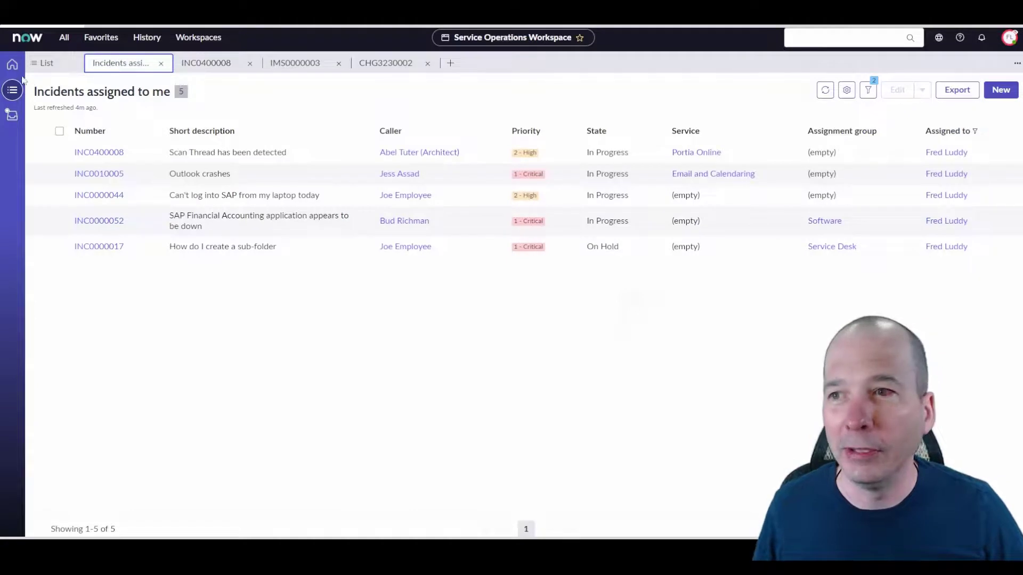
left_click(12, 64)
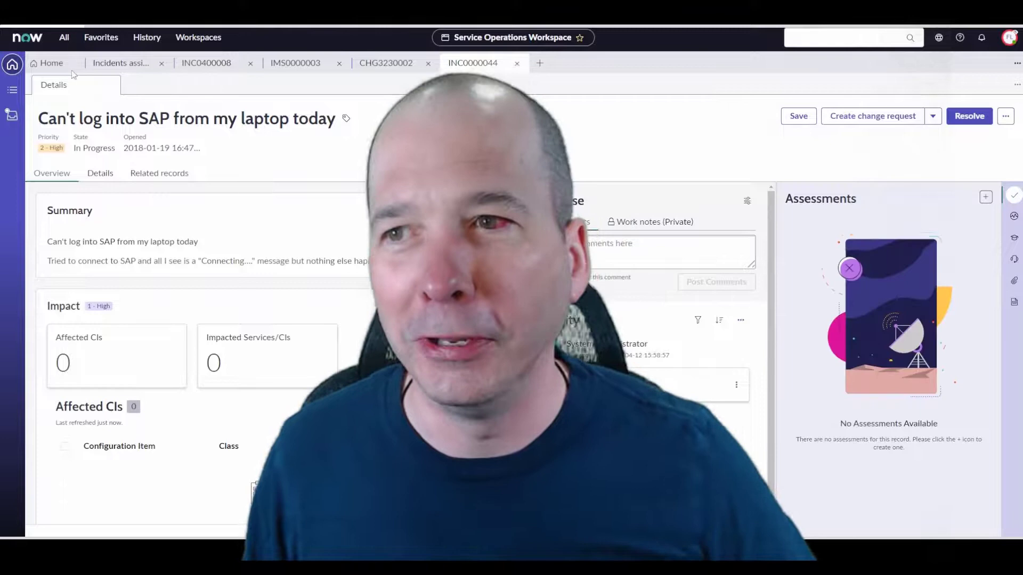
left_click(51, 63)
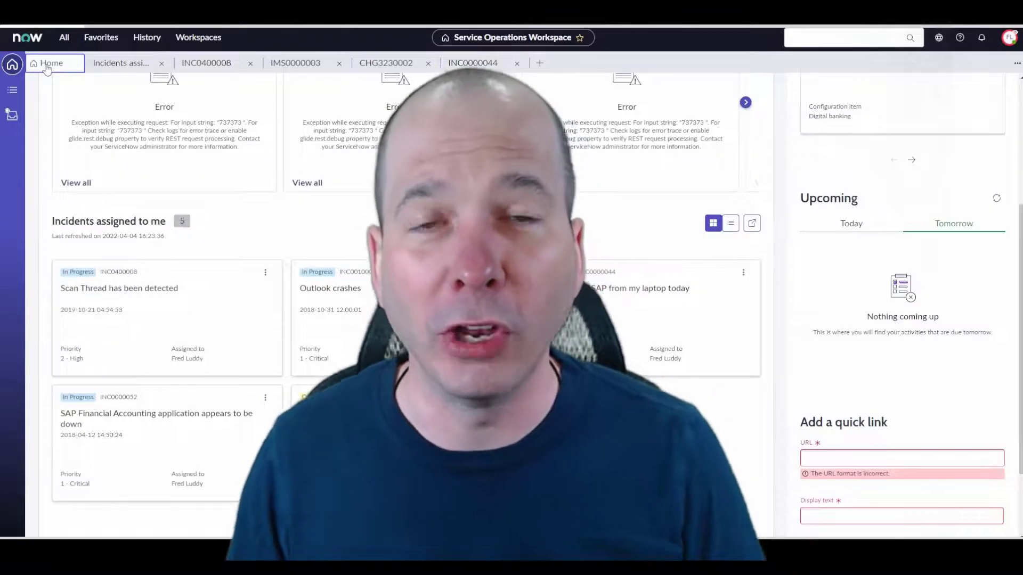